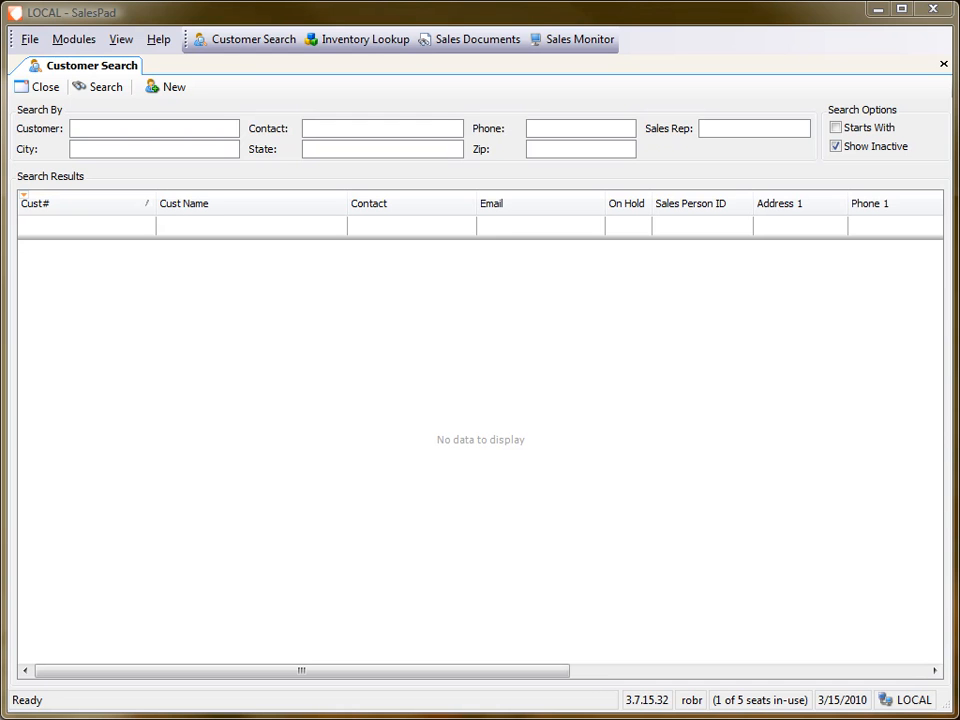
pyautogui.moveTo(134, 204)
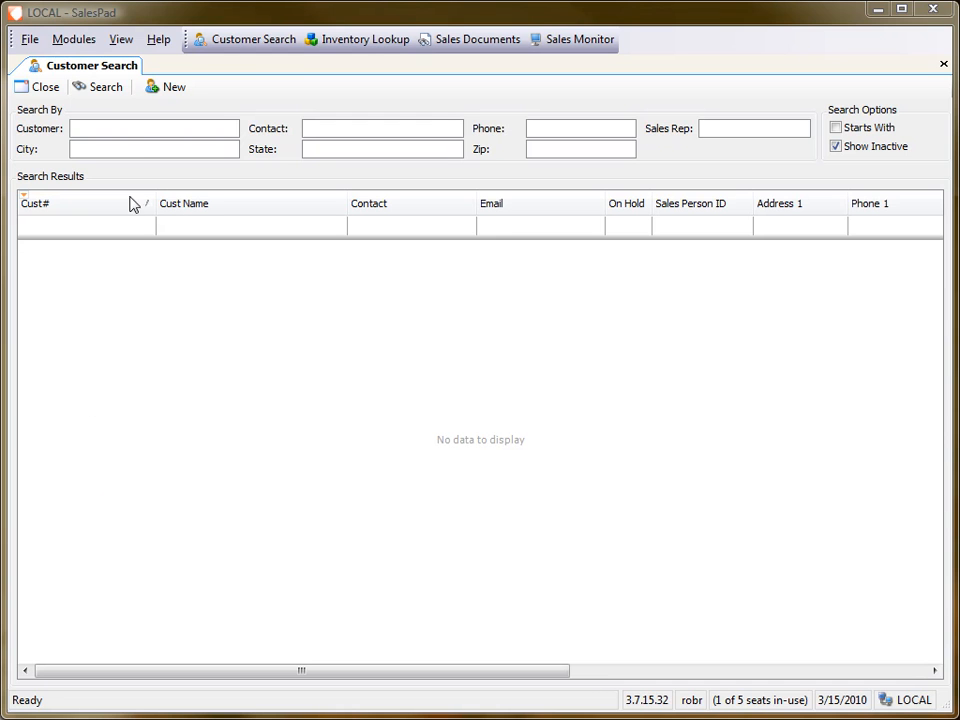
# Enter 'aar' as the customer name criterion in Customer Search.
pyautogui.click(156, 128)
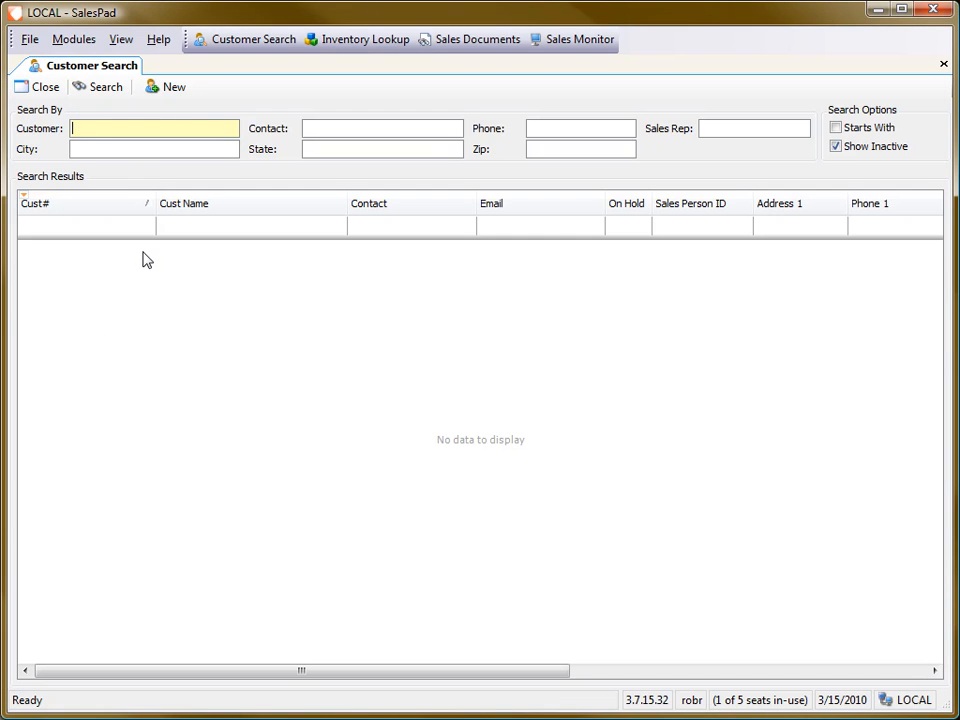
pyautogui.moveTo(144, 264)
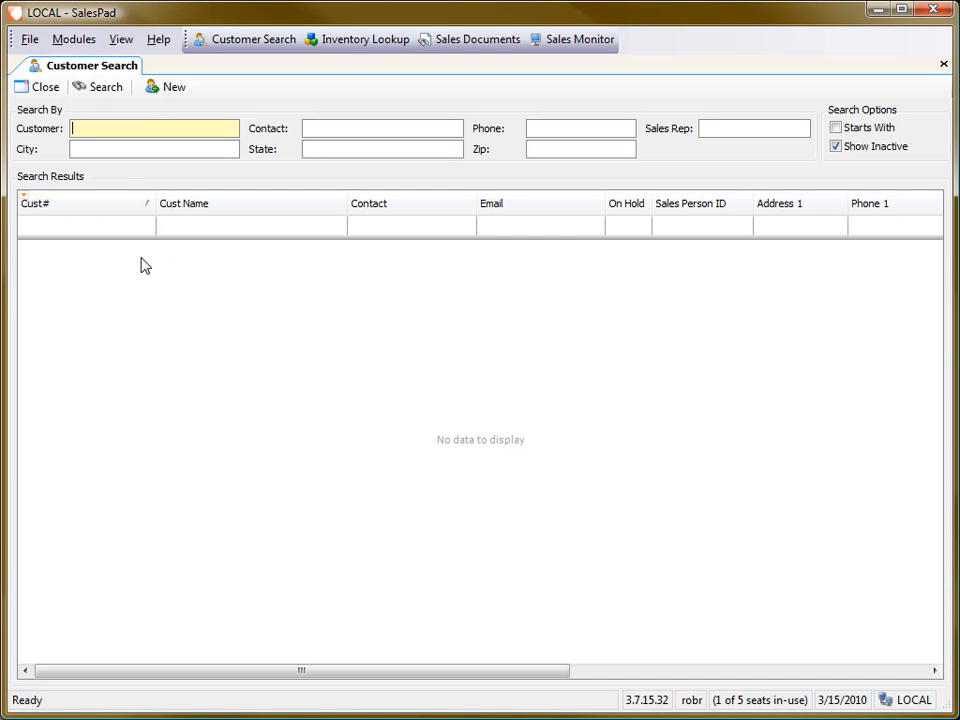
pyautogui.moveTo(140, 242)
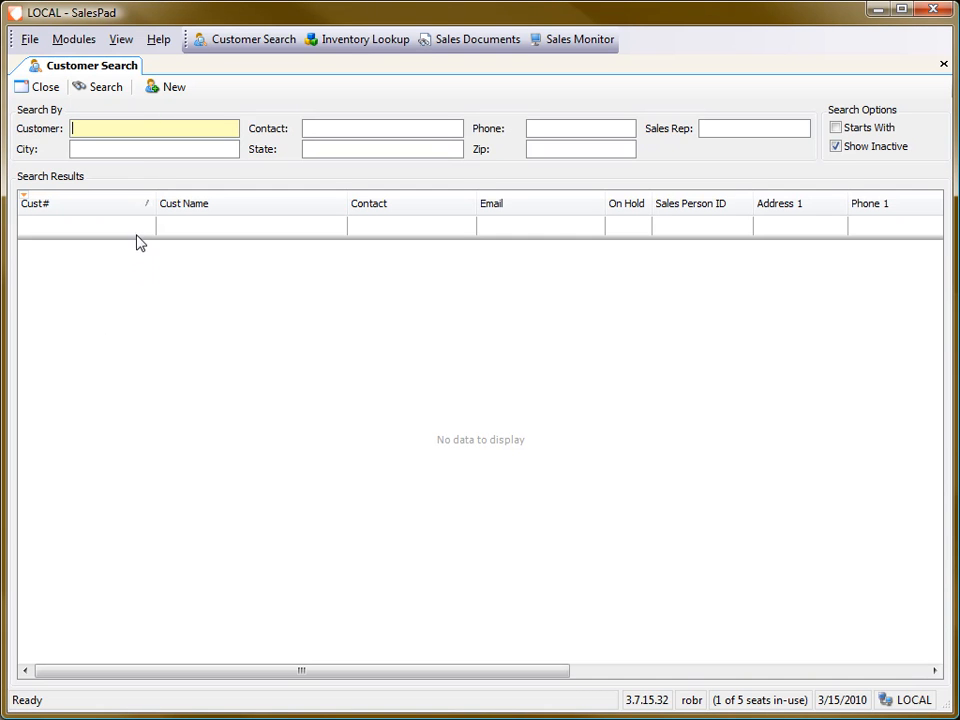
pyautogui.write('aar')
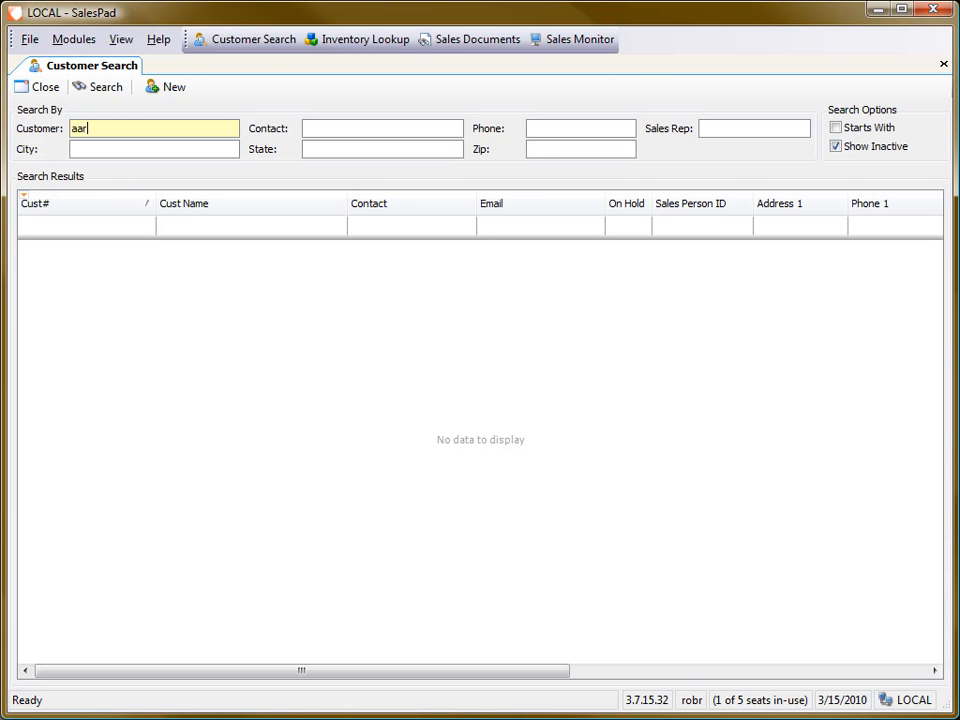
# Search, open the Aaron Fitz Electrical (AARONFIT0001) customer, then its sales order D5148.
pyautogui.click(98, 86)
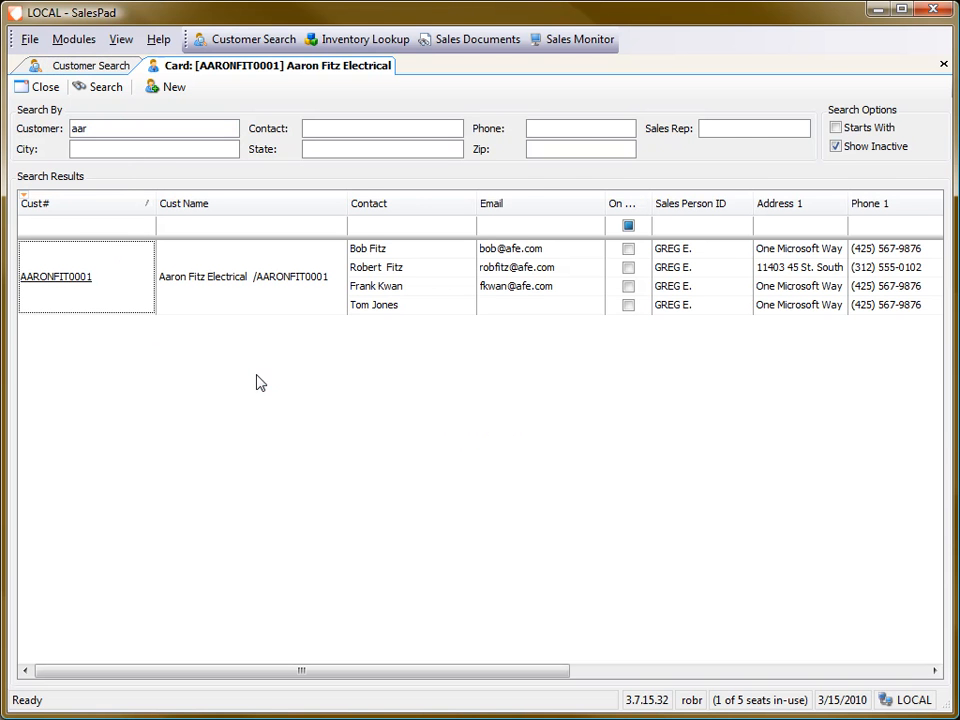
pyautogui.doubleClick(56, 276)
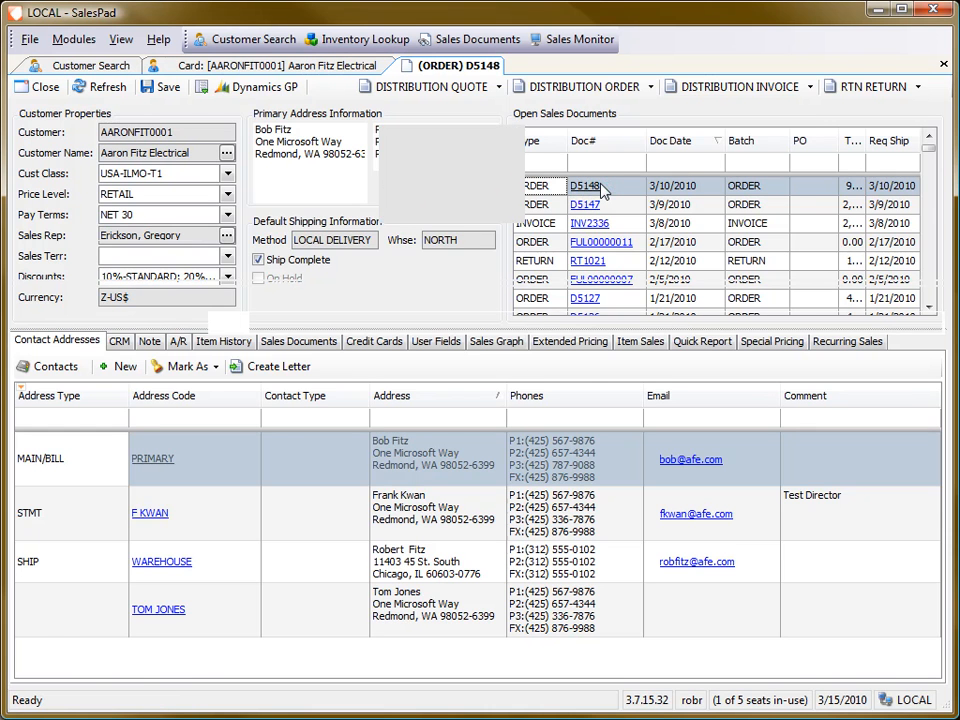
pyautogui.click(584, 184)
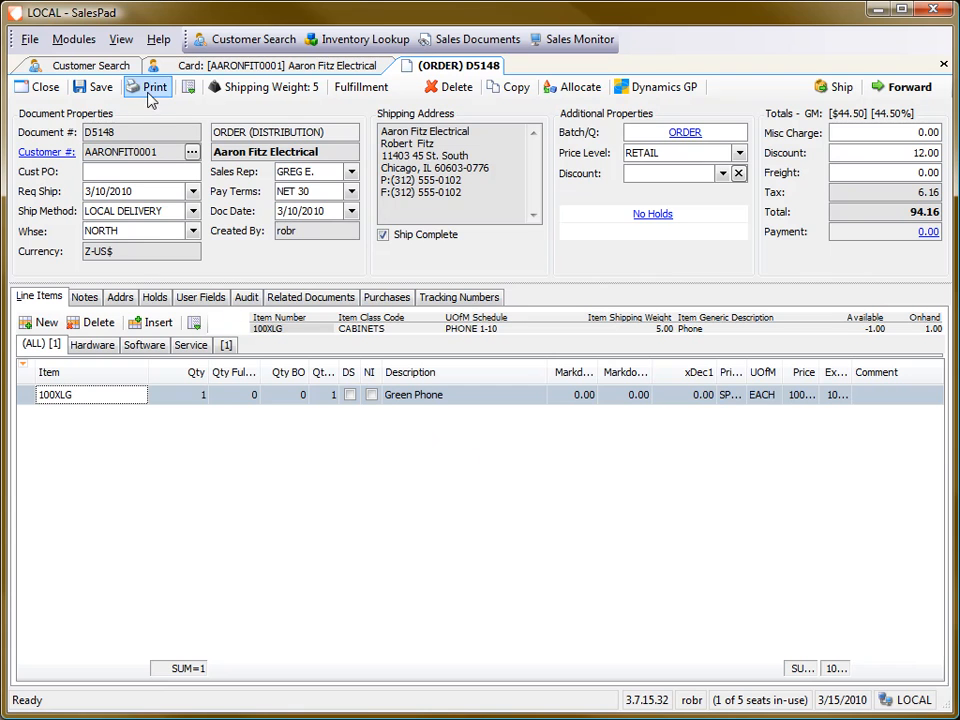
# From the order's Print options, choose the Demo Order report to open it in Report Designer.
pyautogui.click(148, 88)
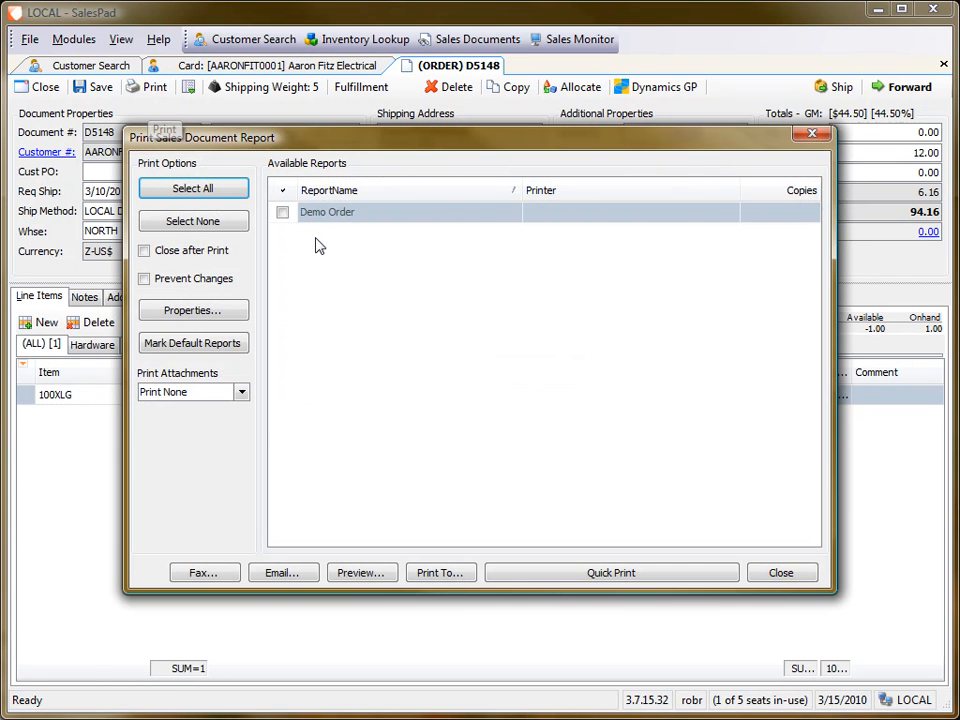
pyautogui.click(192, 310)
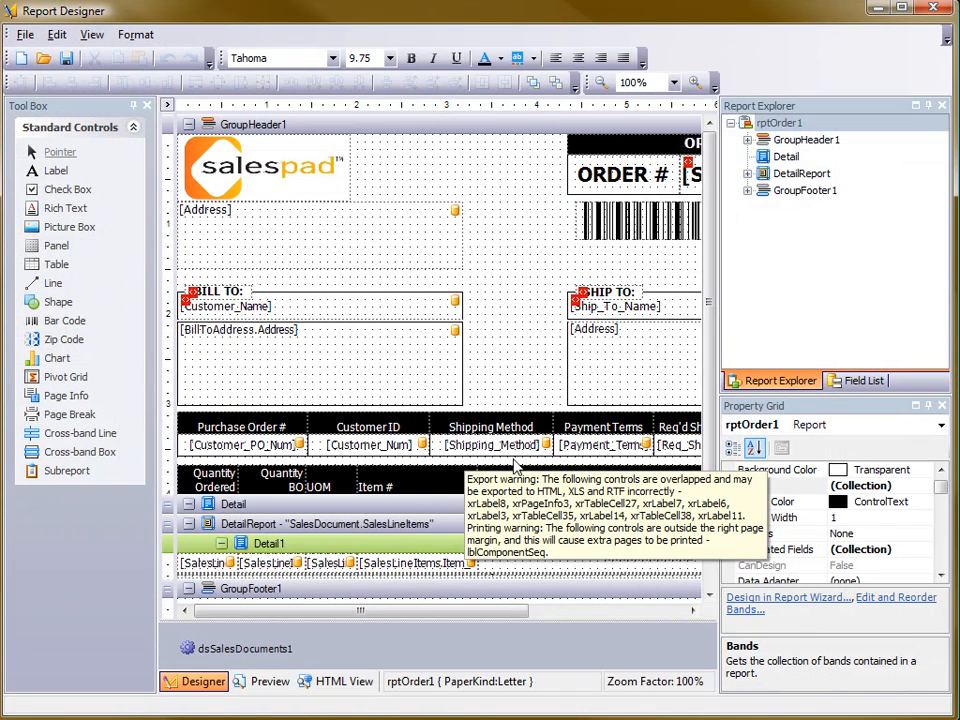
# Bring GroupFooter1's totals rows into view and show the Field List.
pyautogui.scroll(-3)
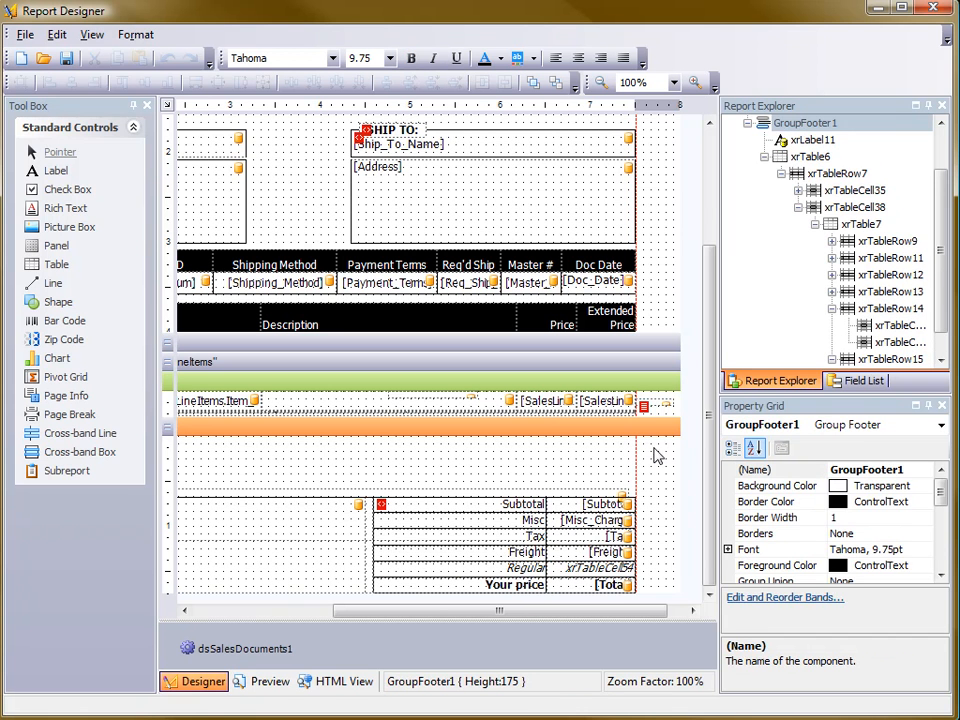
pyautogui.click(862, 380)
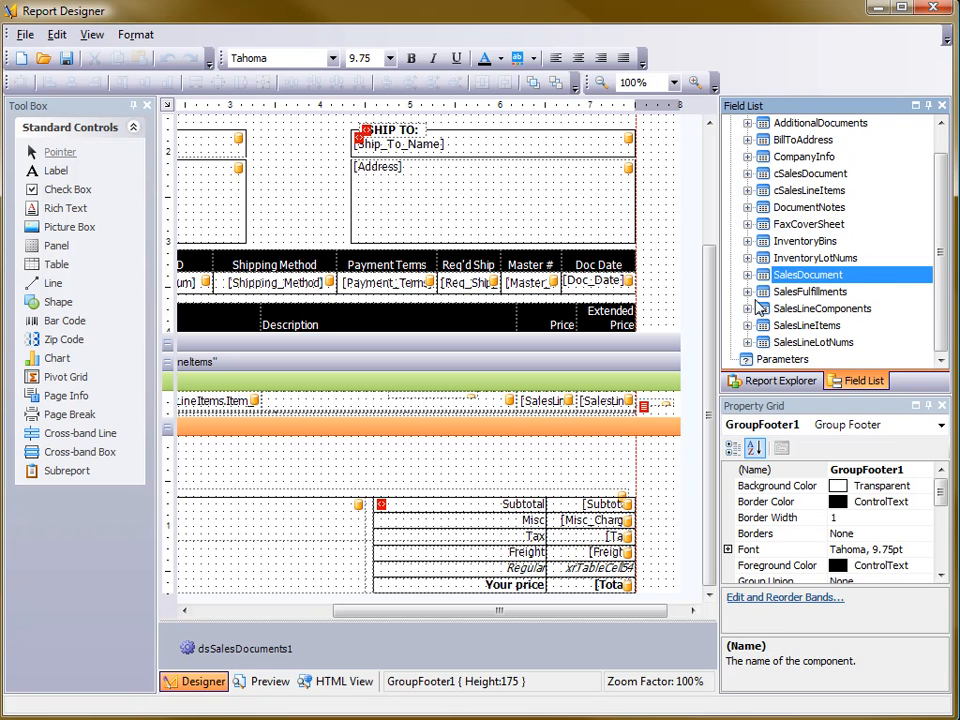
# Add calculatedField1 under SalesDocument and open its calculated field editor.
pyautogui.click(748, 274)
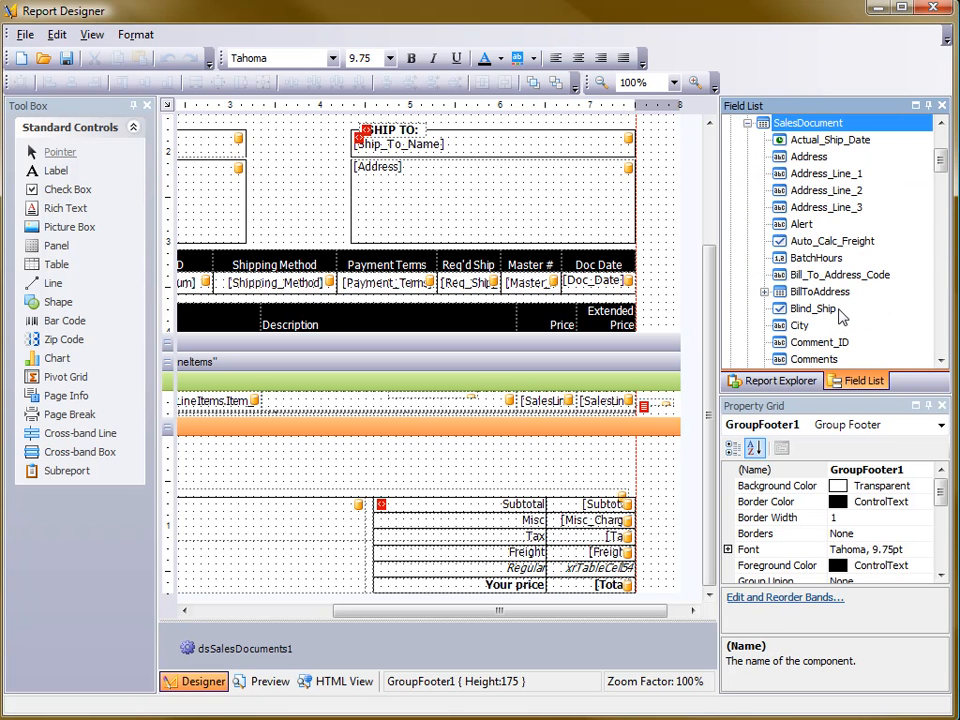
pyautogui.rightClick(800, 224)
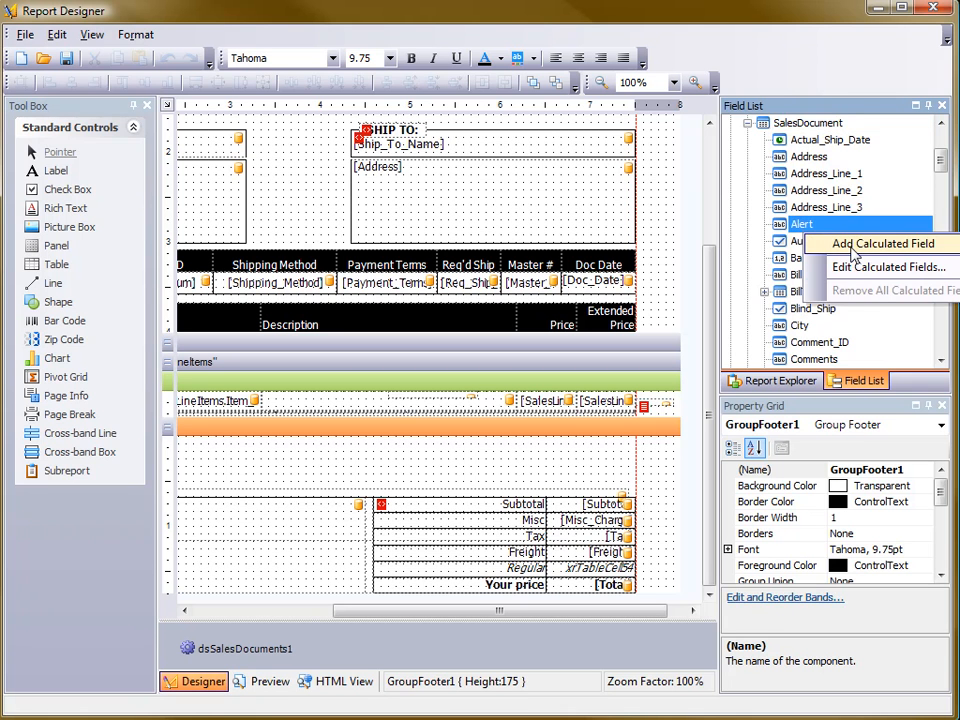
pyautogui.click(884, 244)
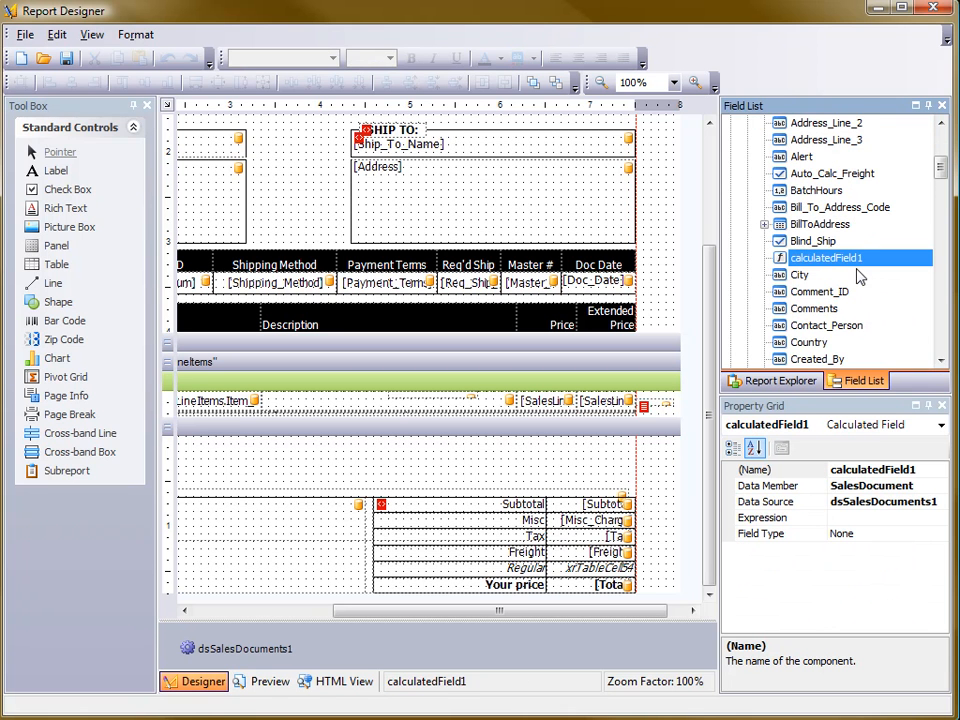
pyautogui.moveTo(830, 258)
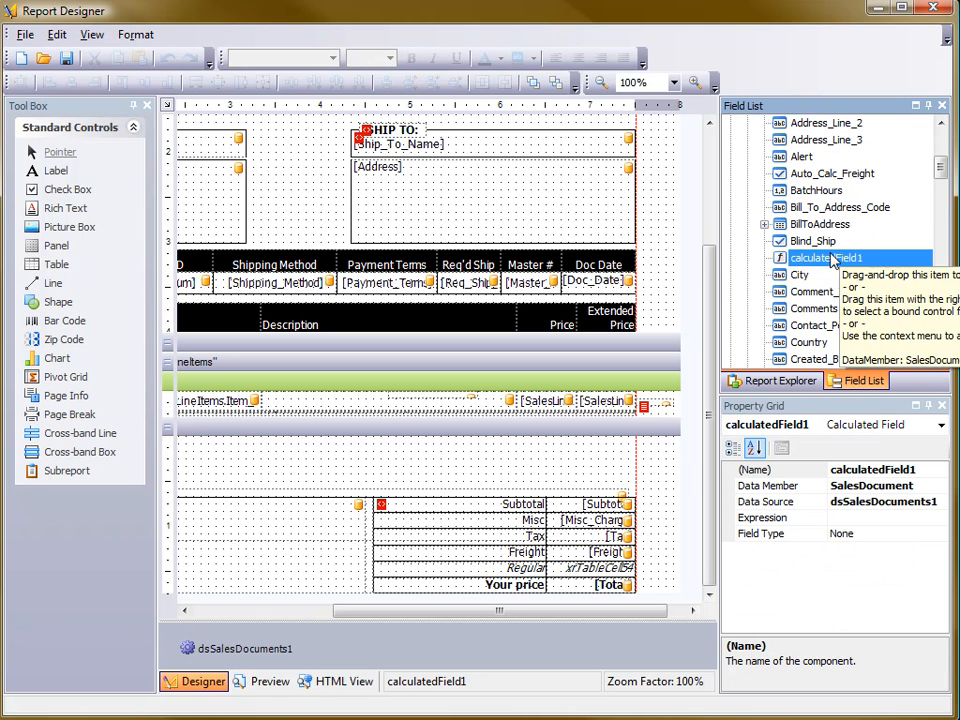
pyautogui.rightClick(830, 258)
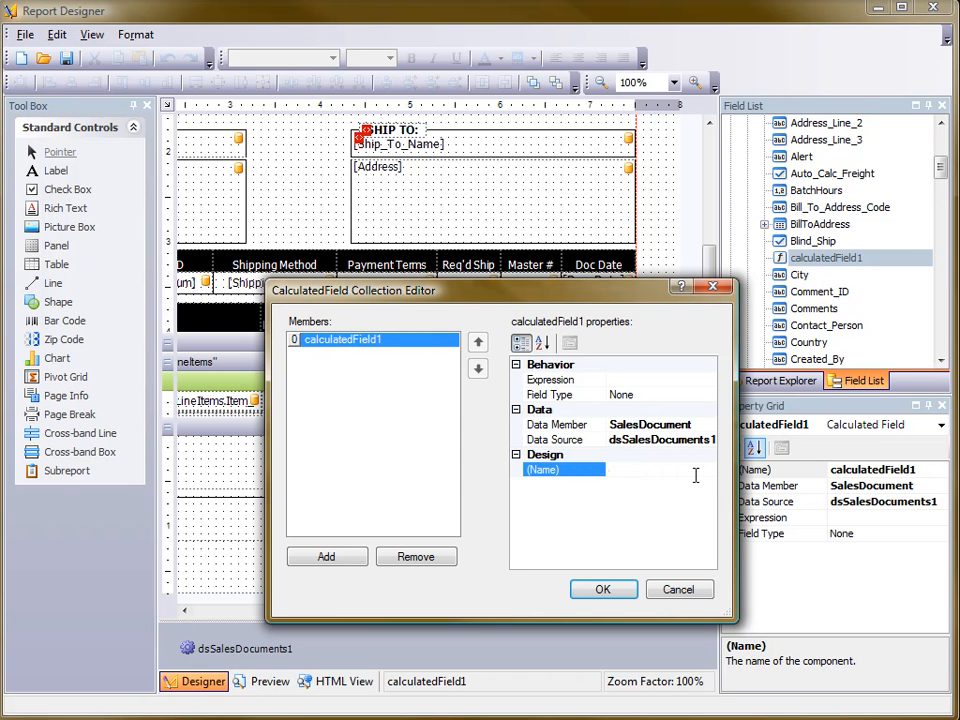
# Name the calculated field originalPrice and start editing its expression.
pyautogui.write('o')
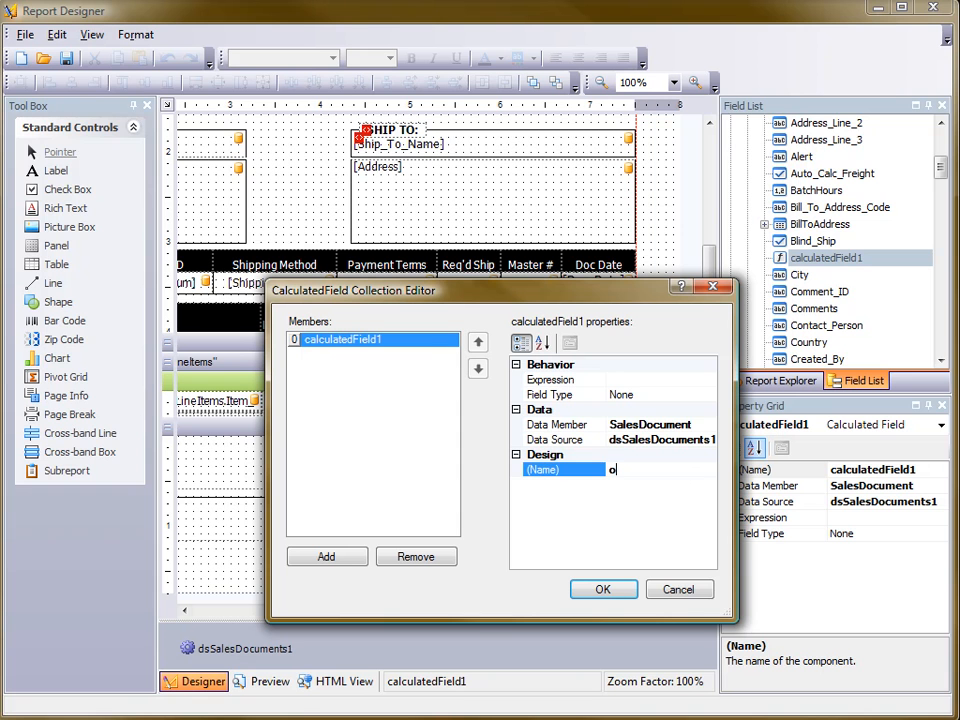
pyautogui.write('riginalPrice')
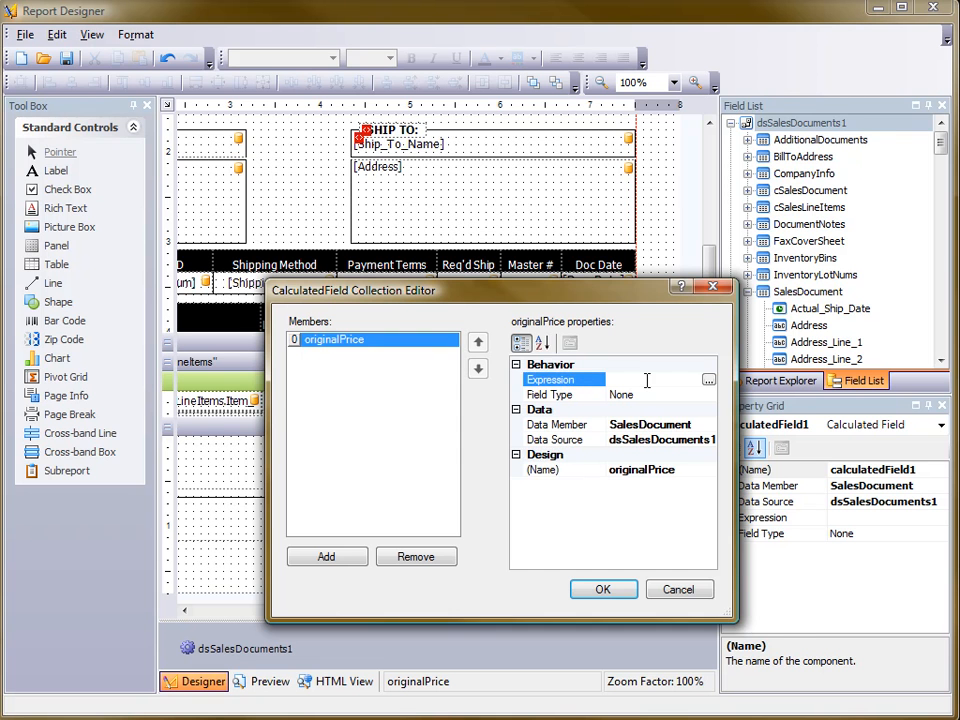
pyautogui.click(708, 380)
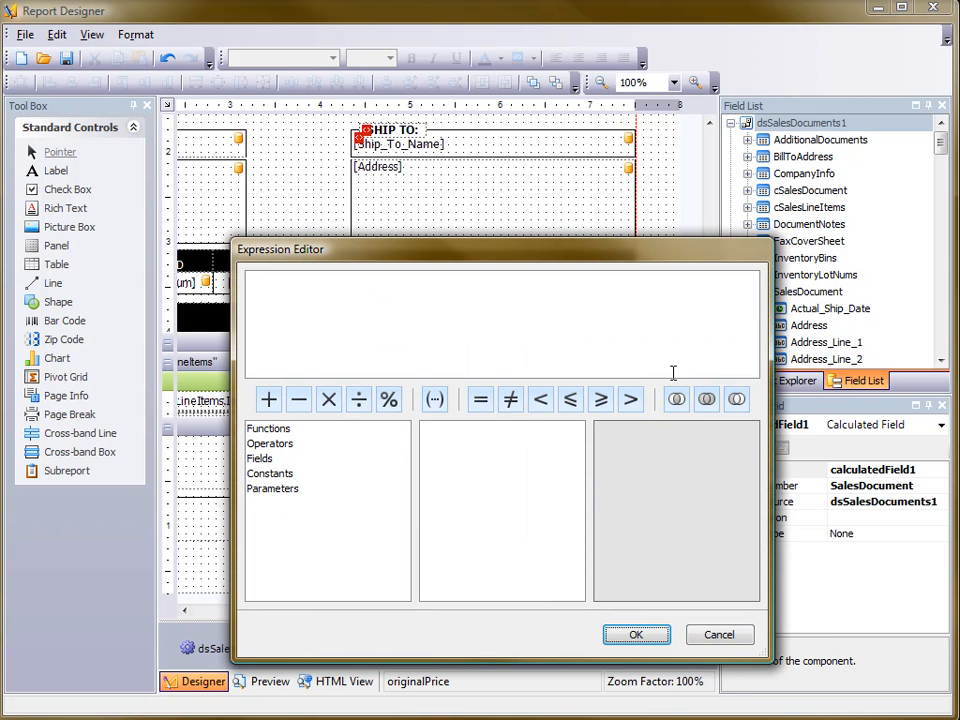
# Insert the [Total] field into the expression followed by a plus operator.
pyautogui.click(260, 458)
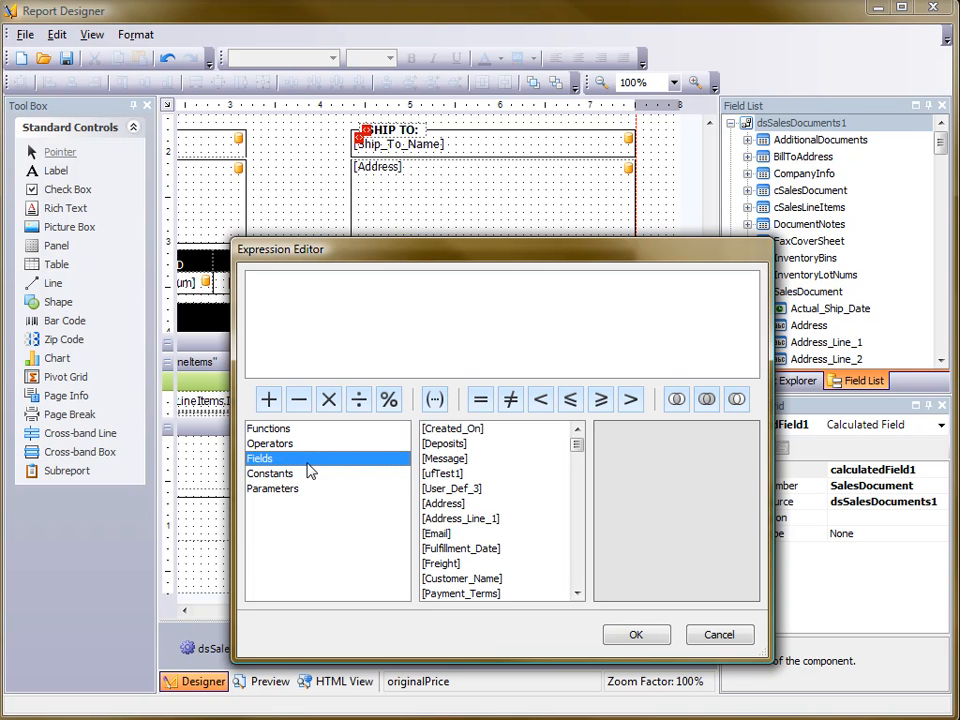
pyautogui.click(444, 458)
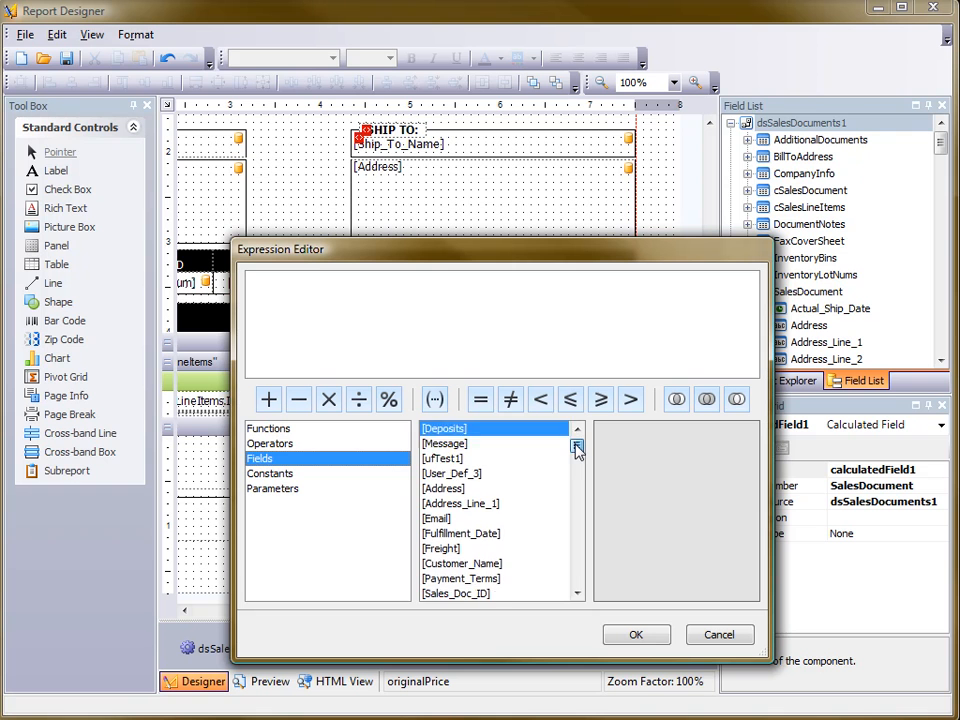
pyautogui.click(576, 462)
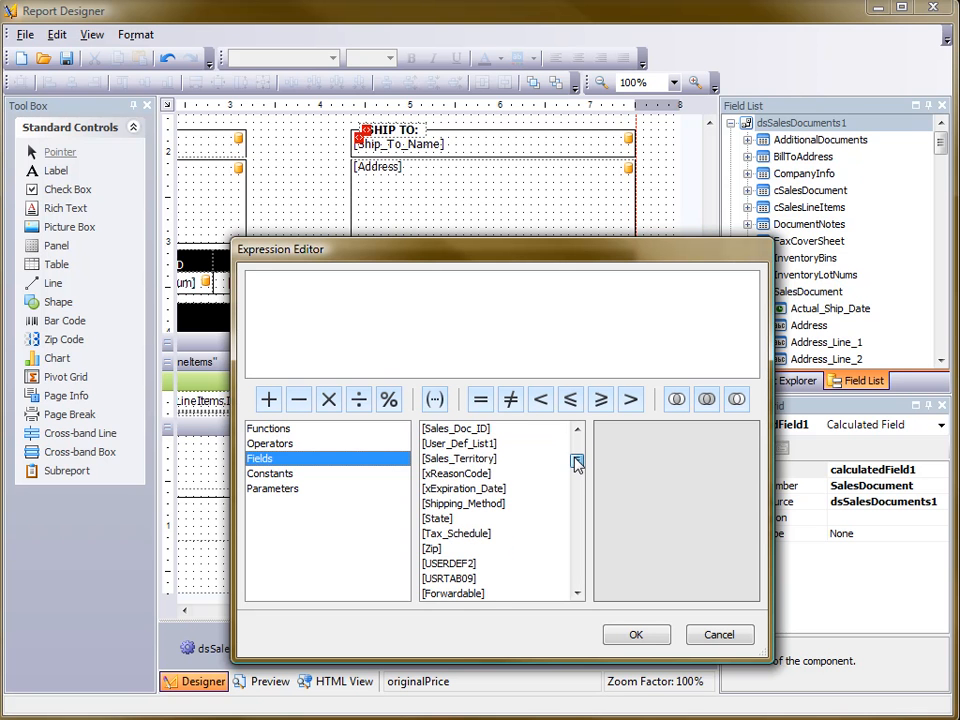
pyautogui.click(576, 488)
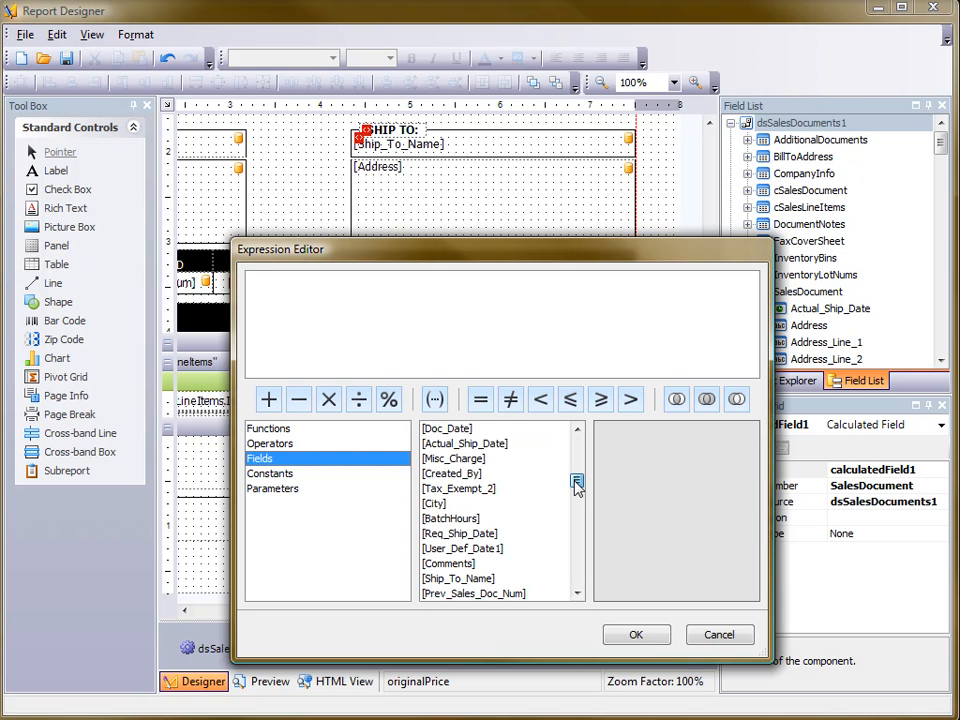
pyautogui.click(576, 504)
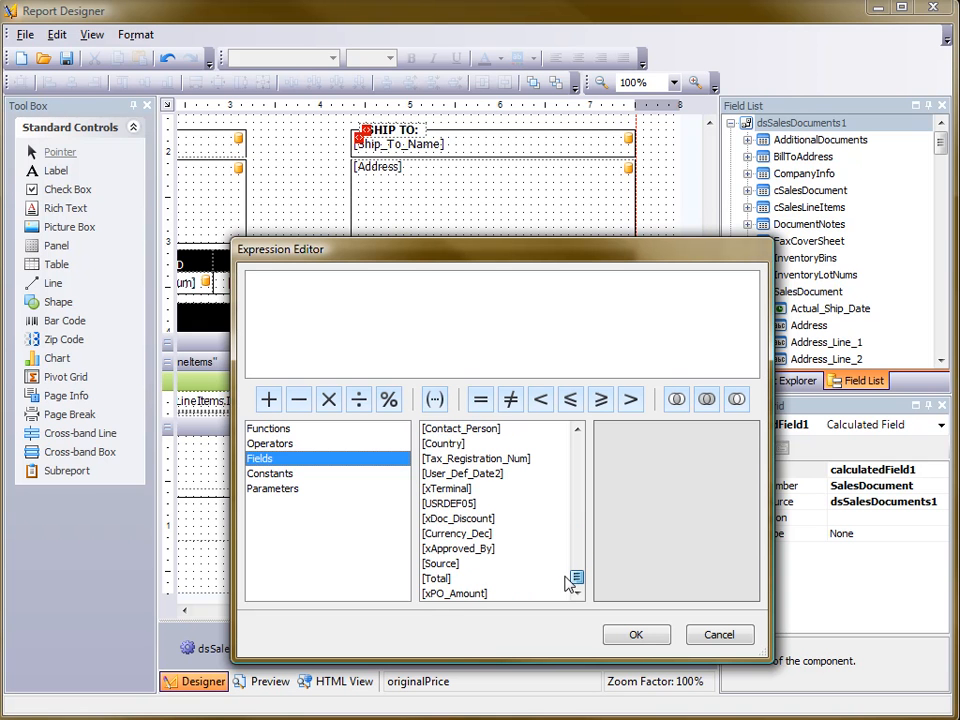
pyautogui.click(436, 578)
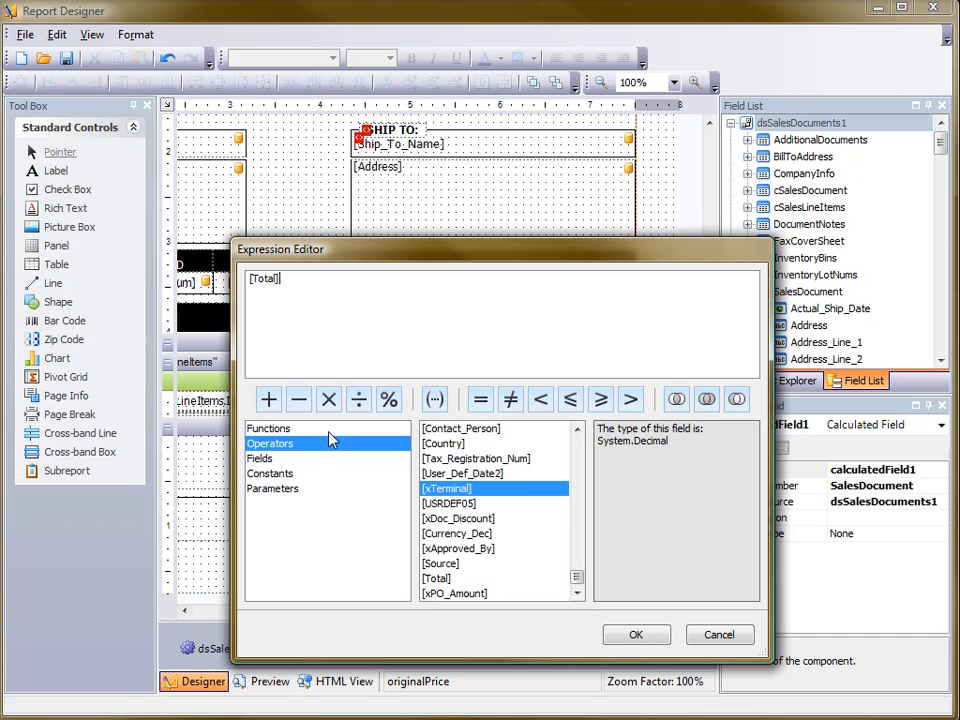
pyautogui.click(268, 400)
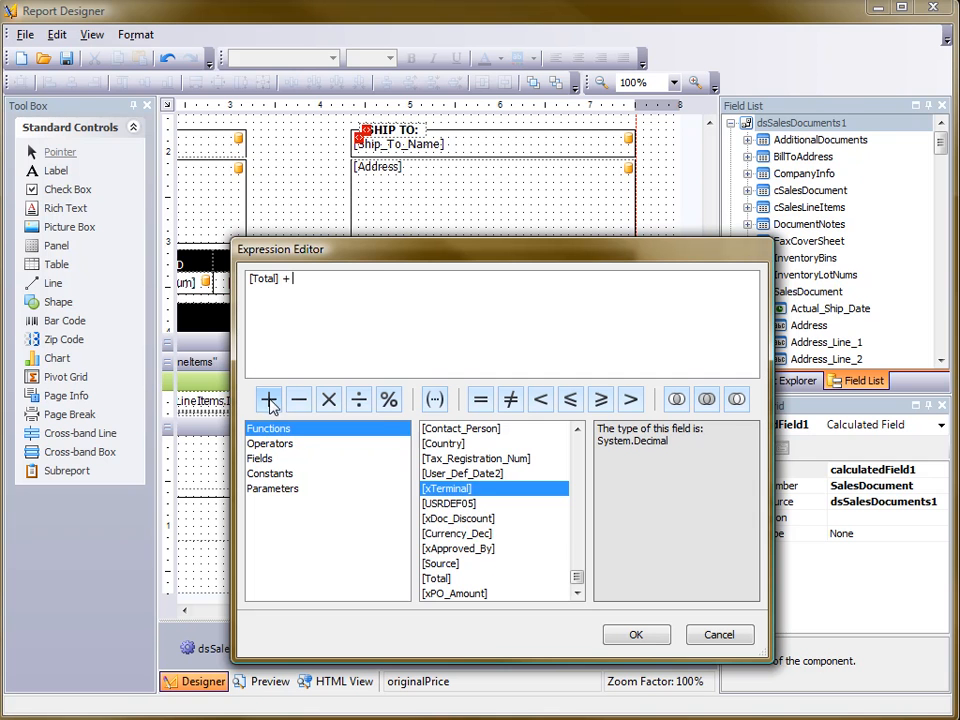
# Add [Discount] to complete [Total] + [Discount] and confirm the expression.
pyautogui.click(272, 488)
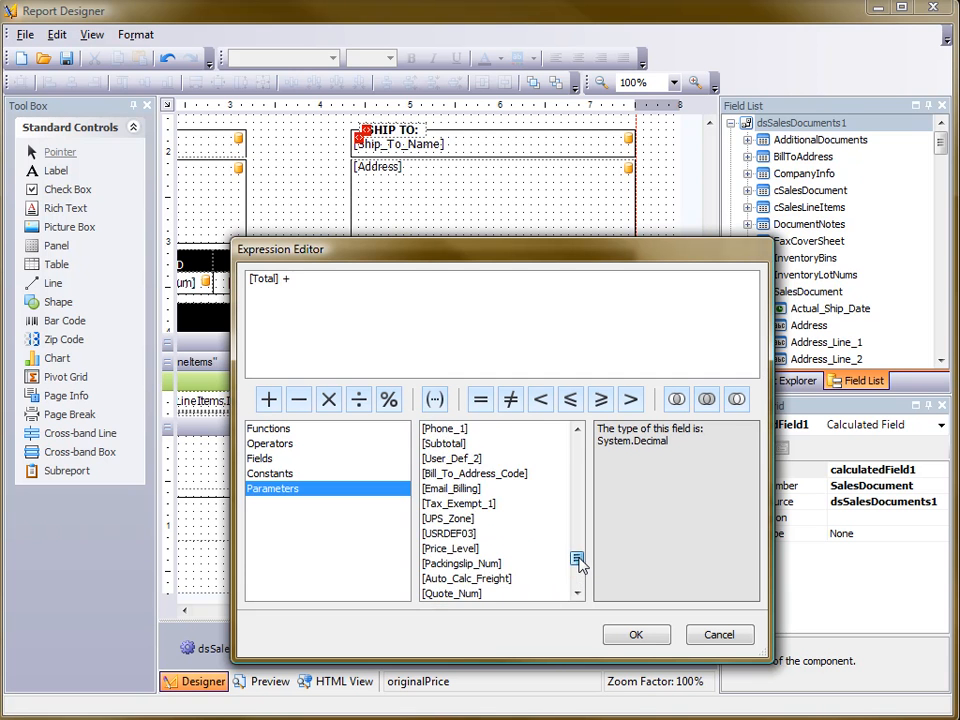
pyautogui.click(576, 560)
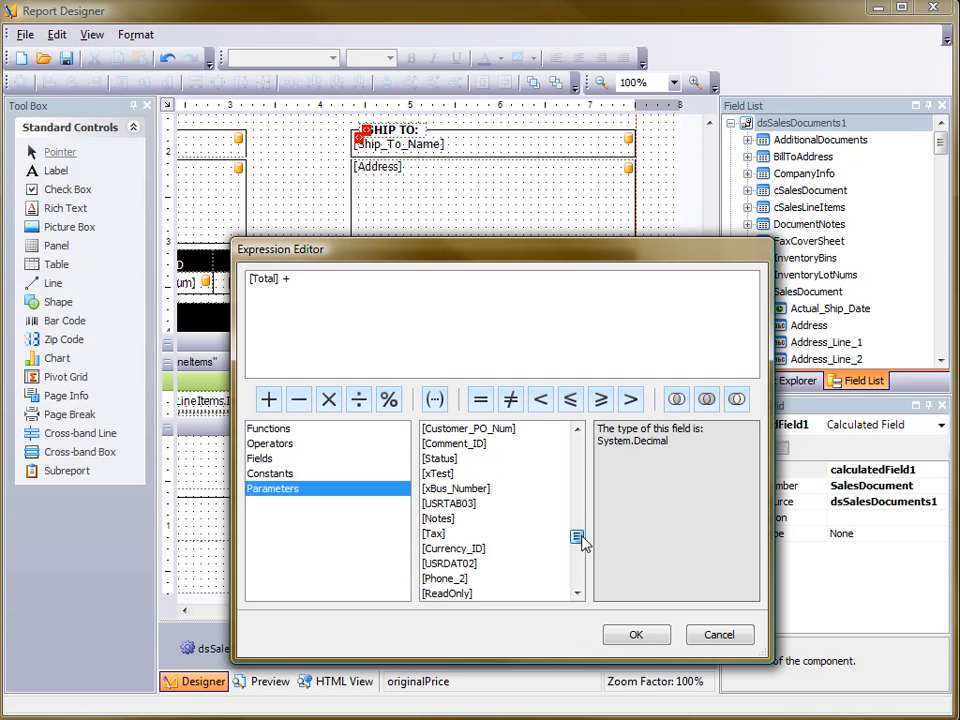
pyautogui.scroll(-3)
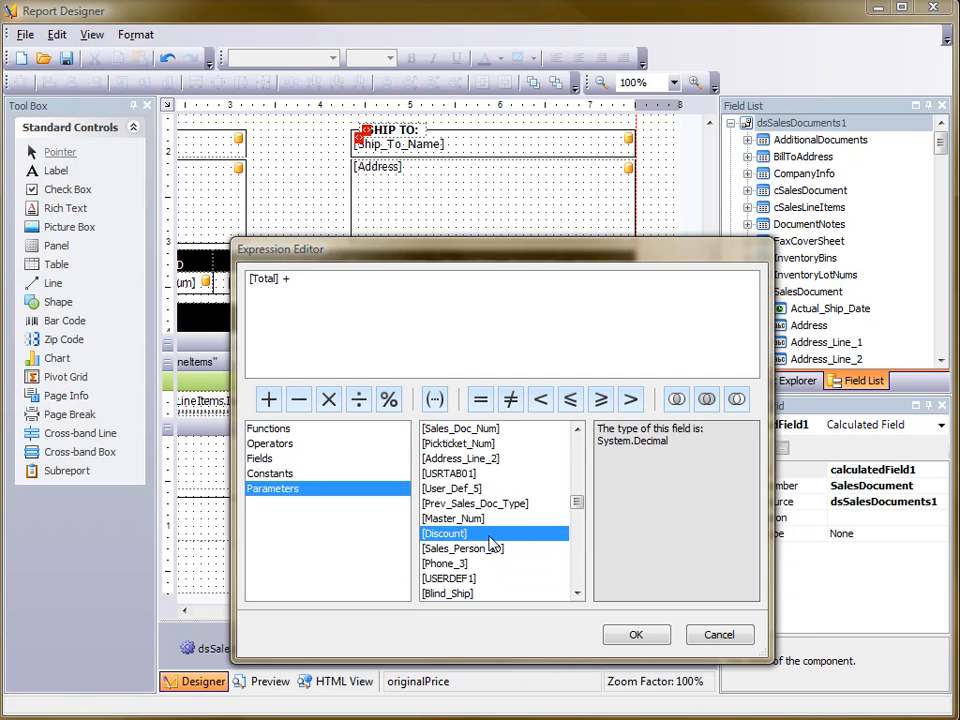
pyautogui.doubleClick(444, 532)
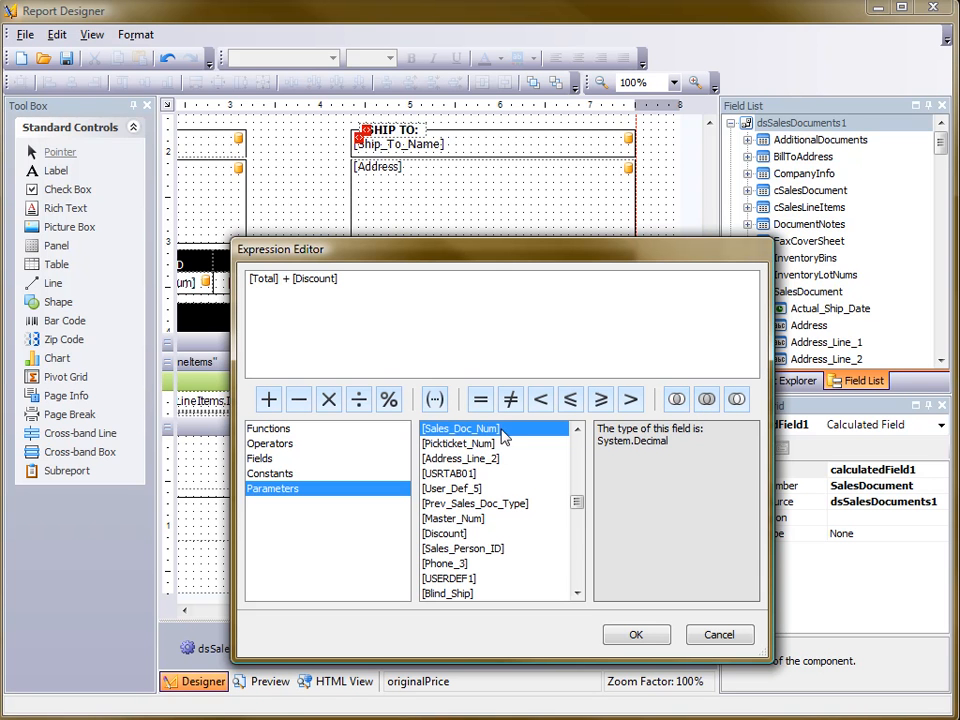
pyautogui.moveTo(376, 424)
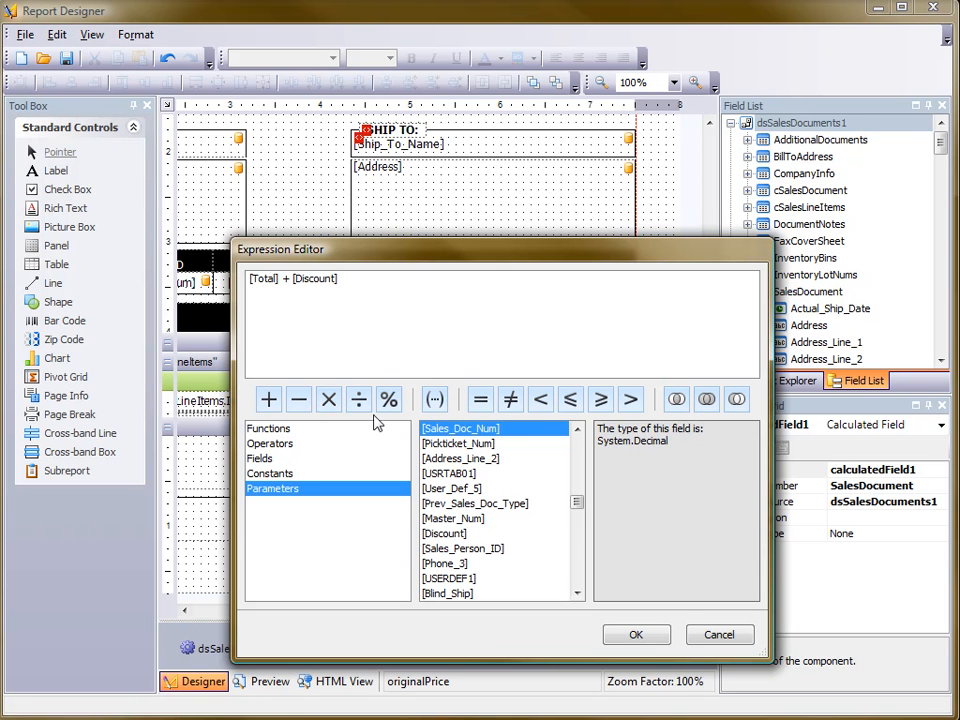
pyautogui.click(452, 518)
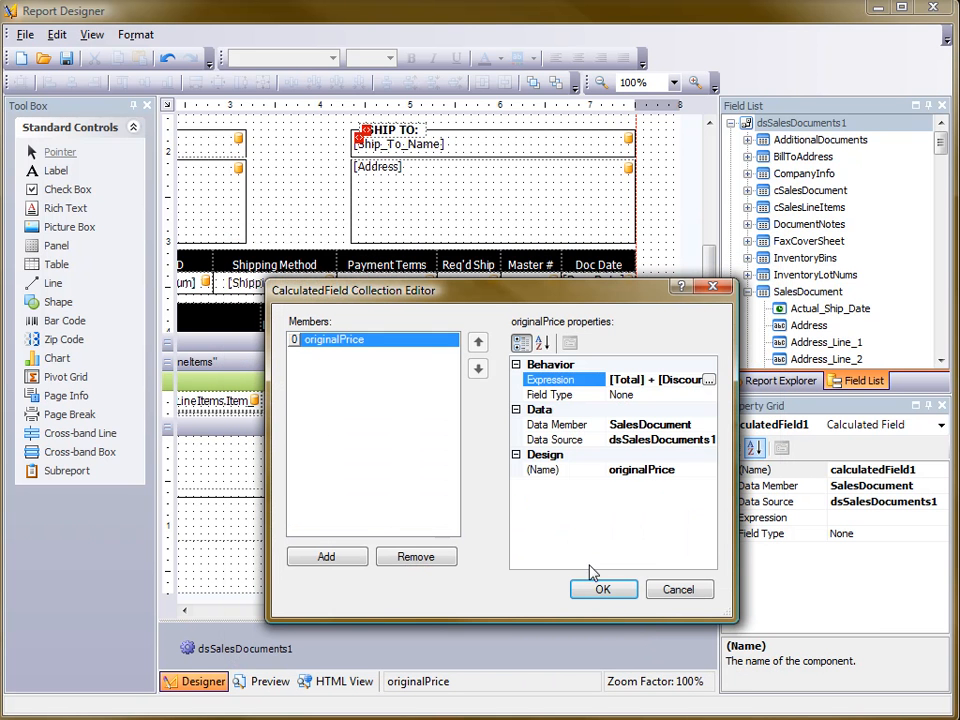
# Close the field editor and bind the Regular value cell to SalesDocument > originalPrice.
pyautogui.click(604, 588)
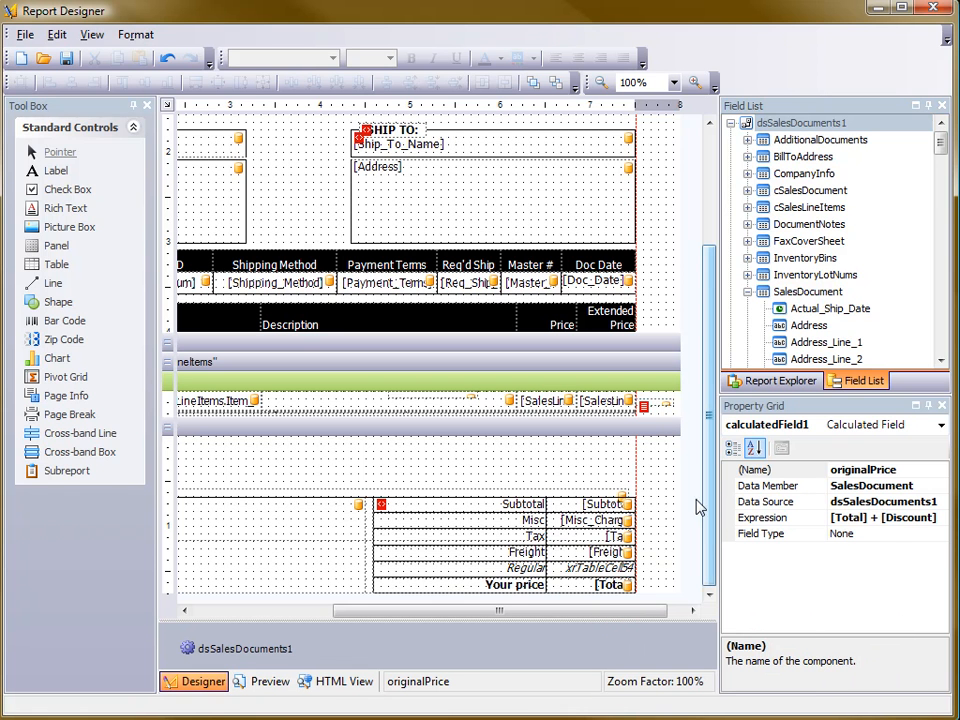
pyautogui.moveTo(700, 504)
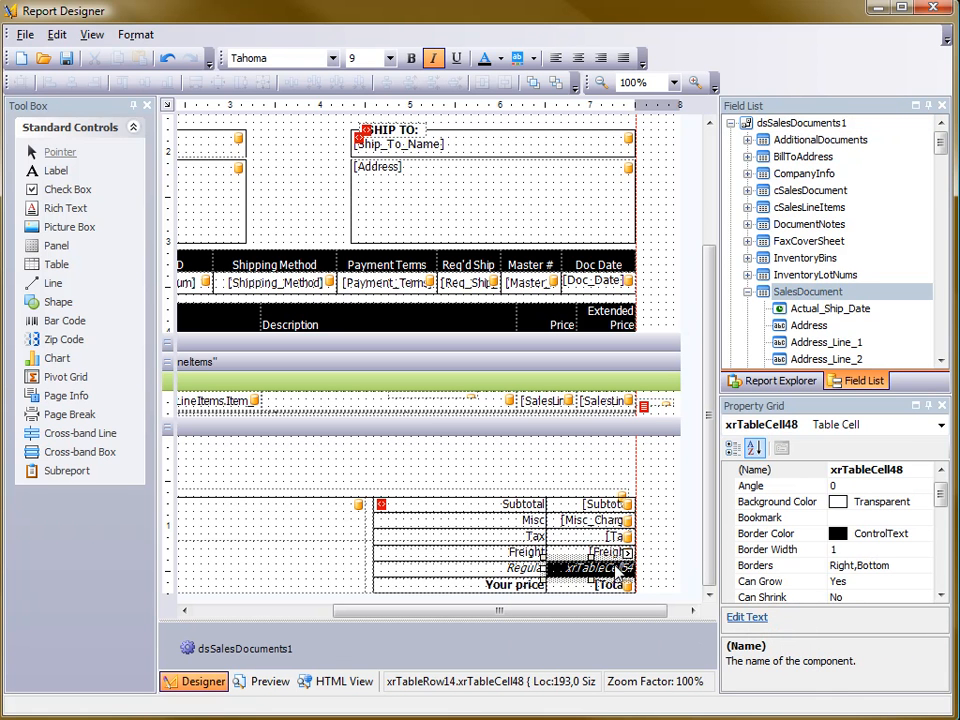
pyautogui.click(632, 550)
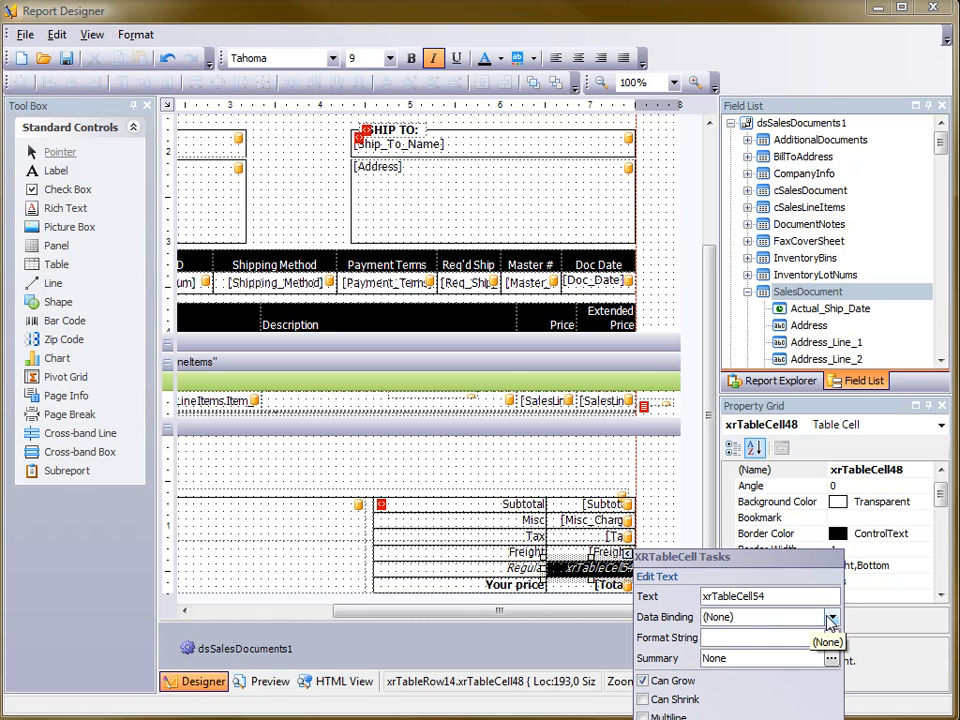
pyautogui.click(832, 616)
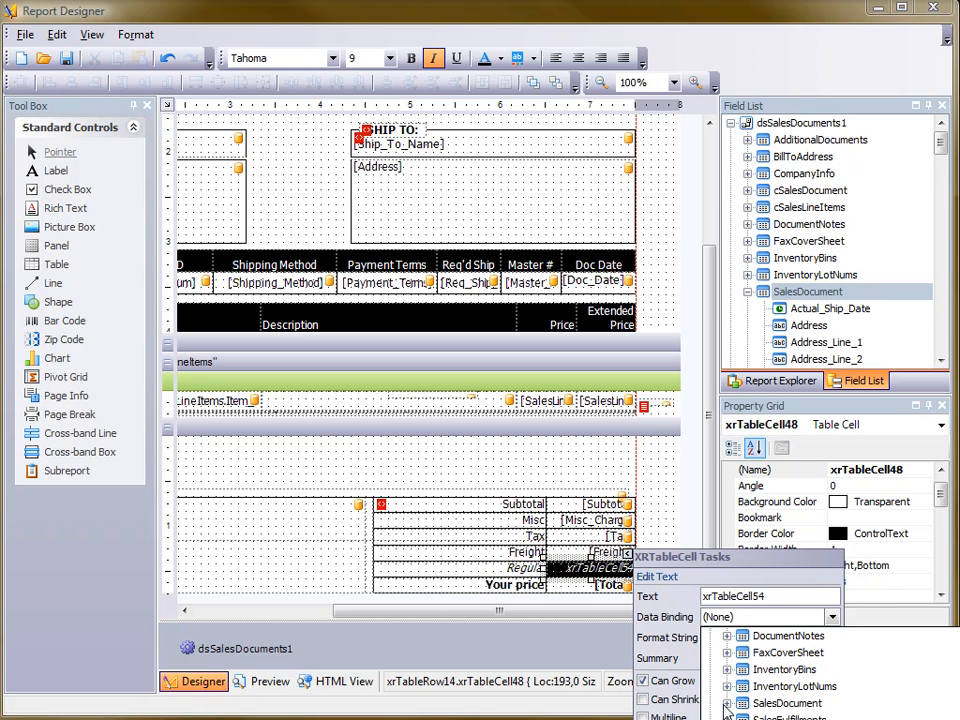
pyautogui.click(788, 704)
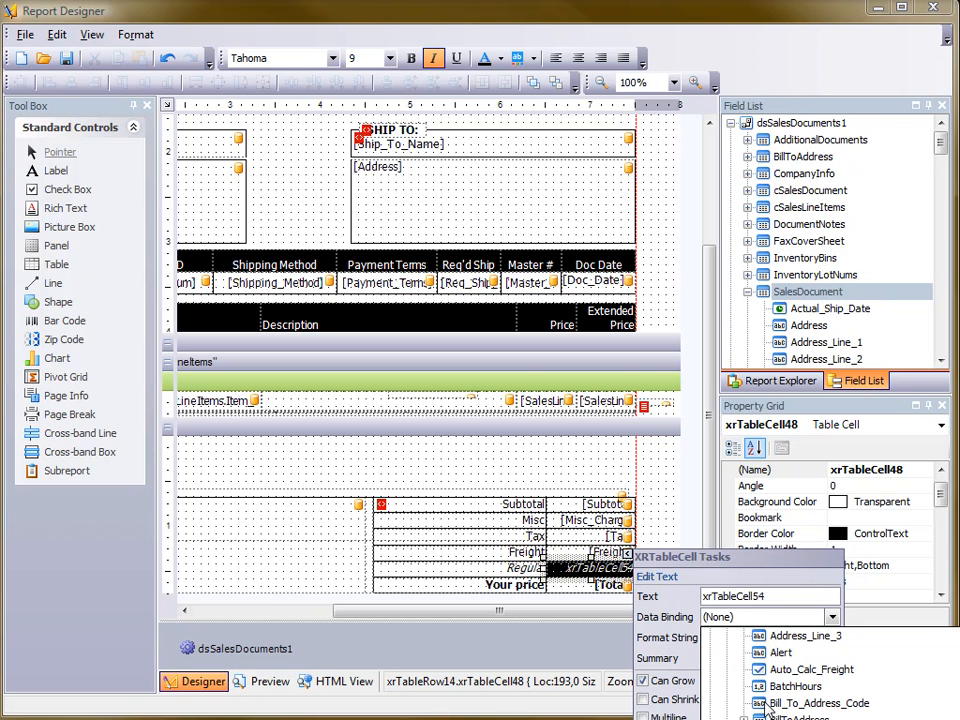
pyautogui.scroll(-3)
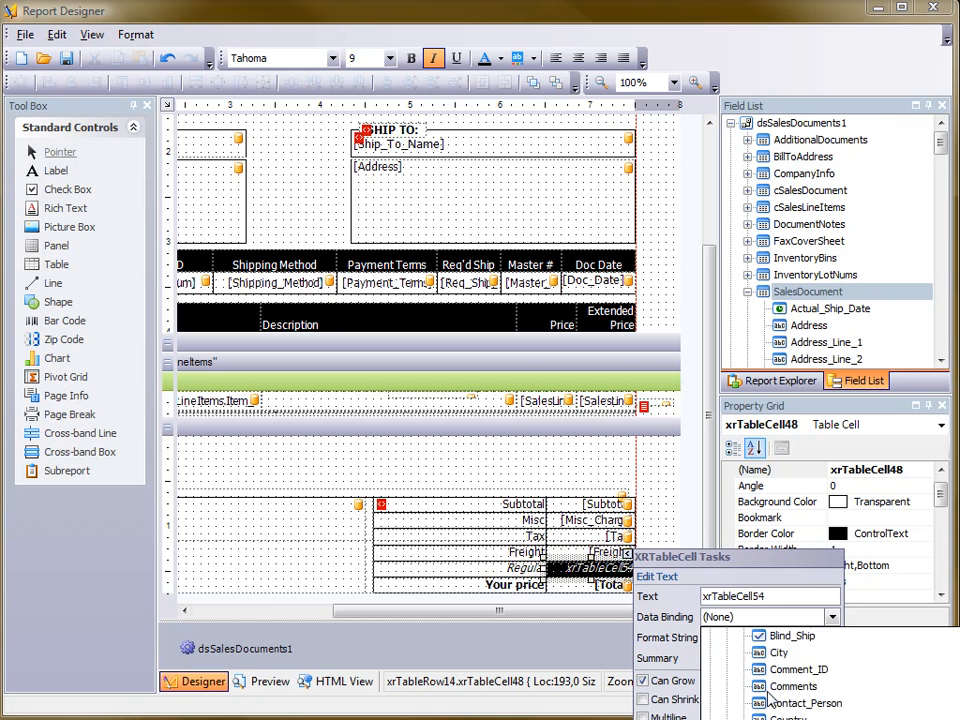
pyautogui.scroll(-3)
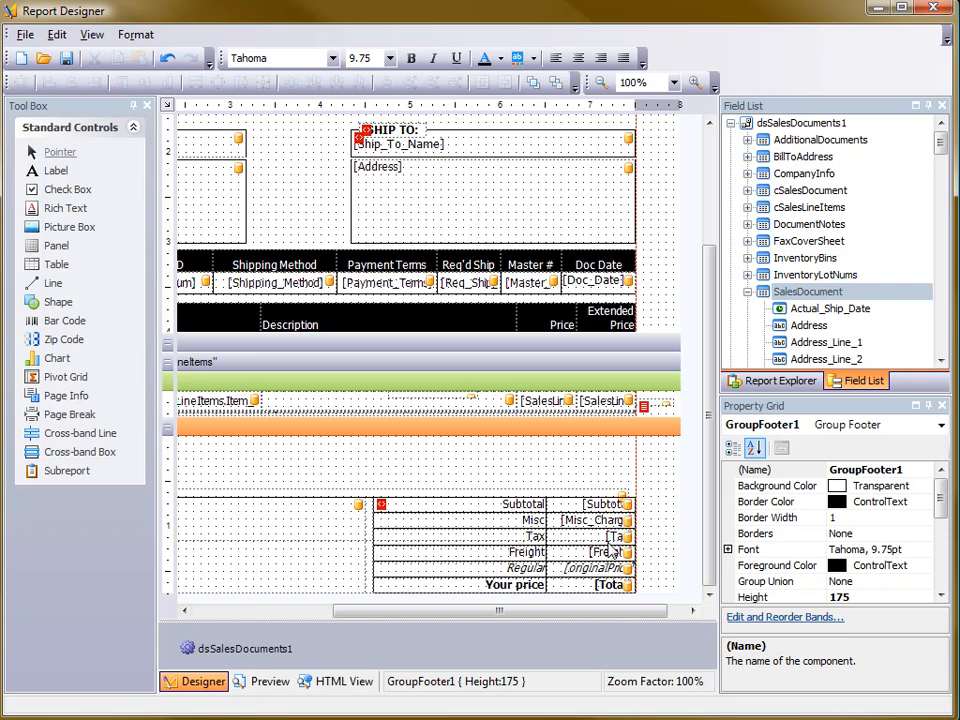
pyautogui.click(270, 680)
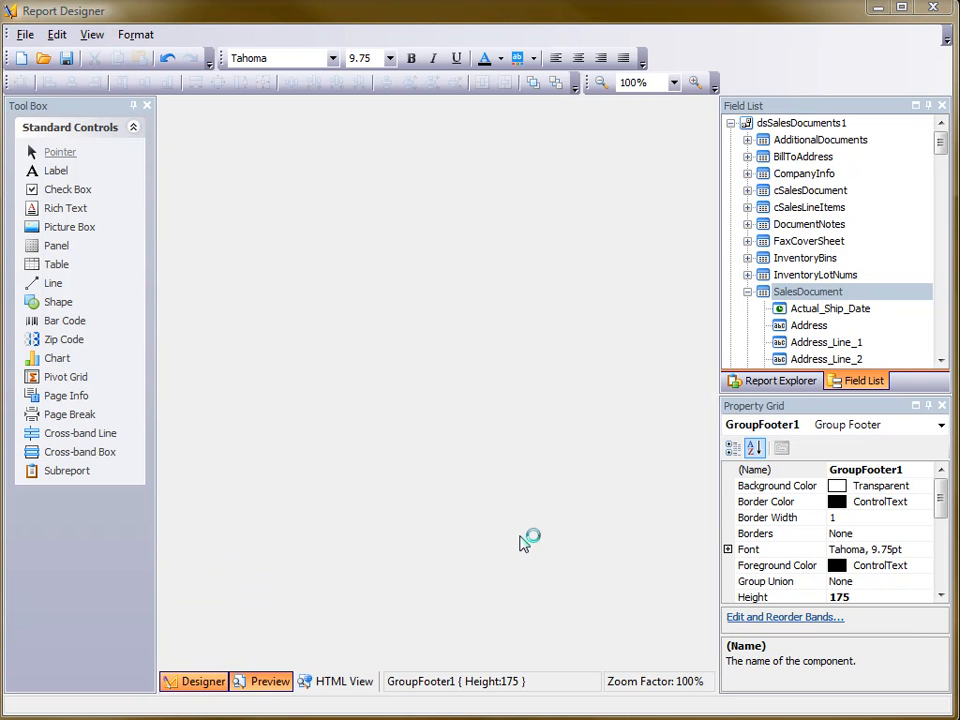
pyautogui.moveTo(540, 604)
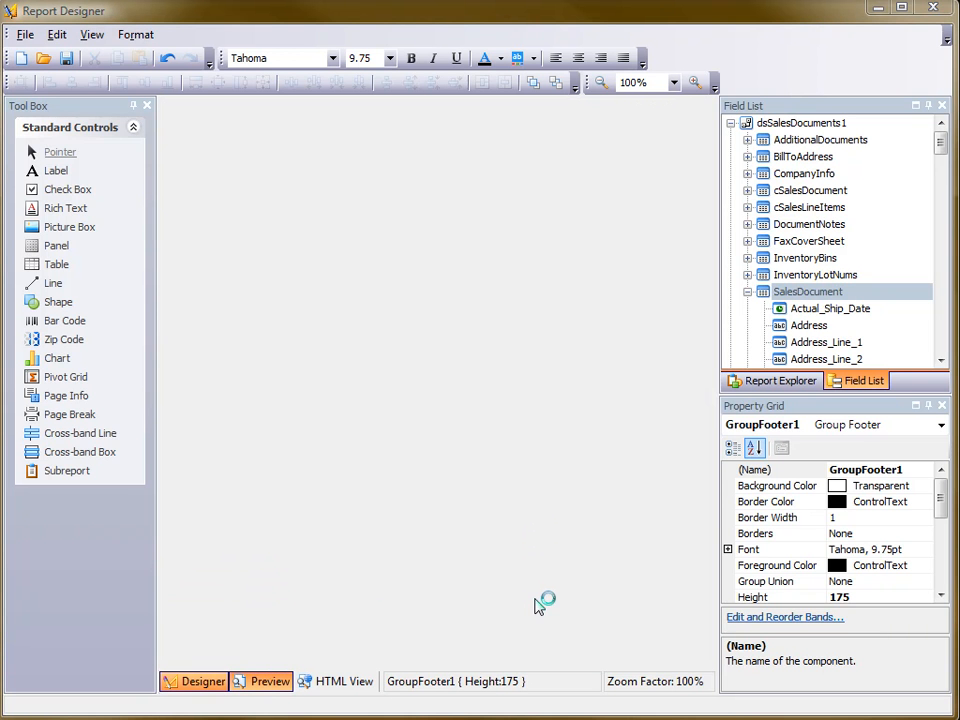
pyautogui.click(268, 680)
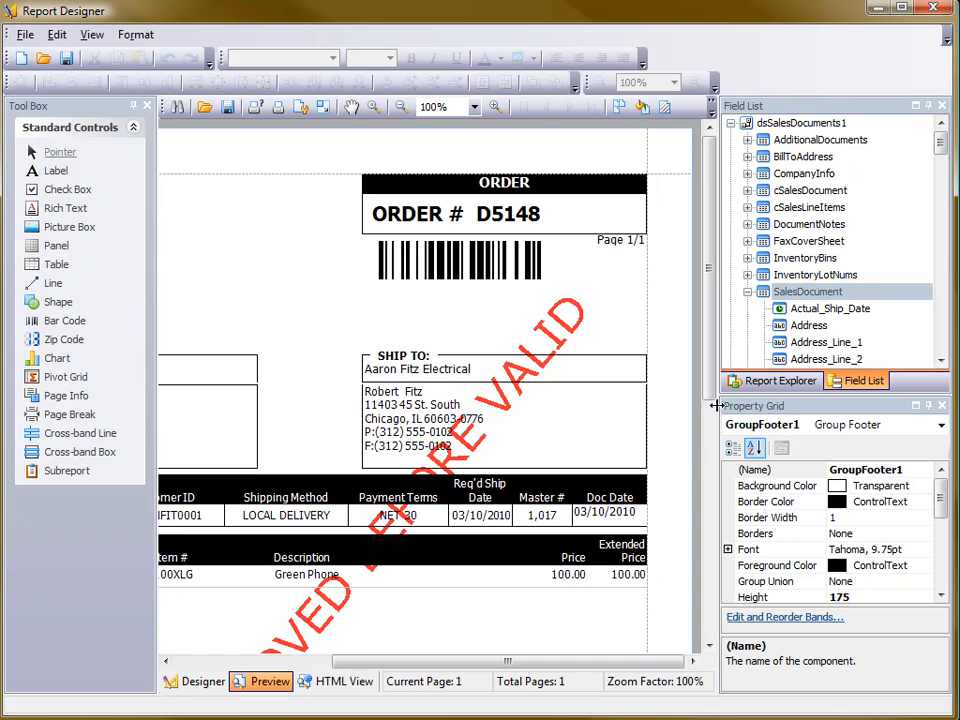
pyautogui.scroll(-3)
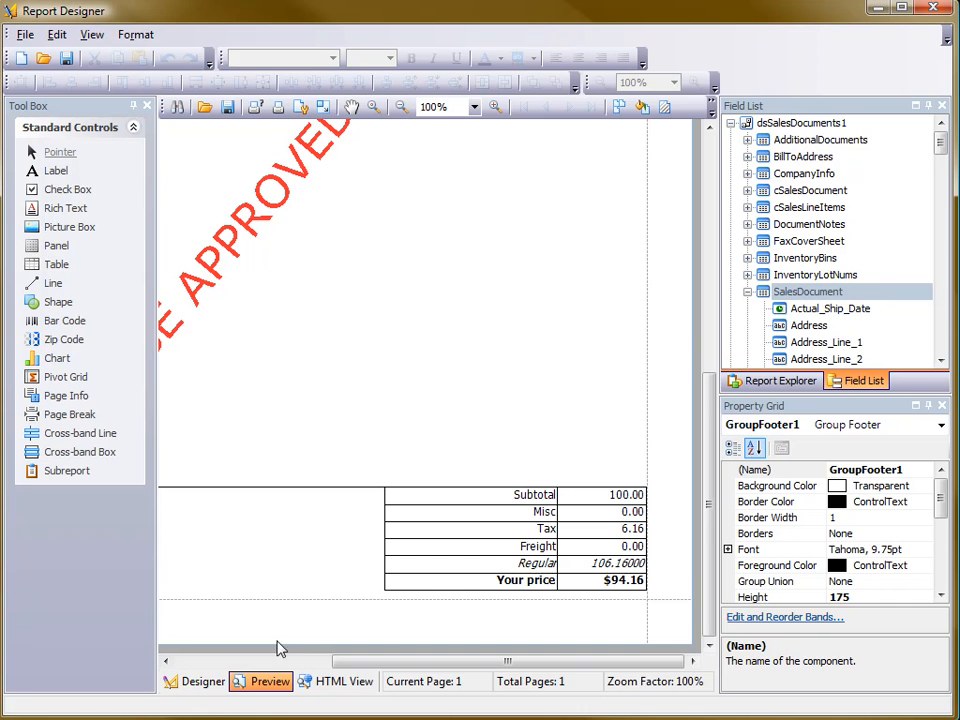
pyautogui.click(200, 680)
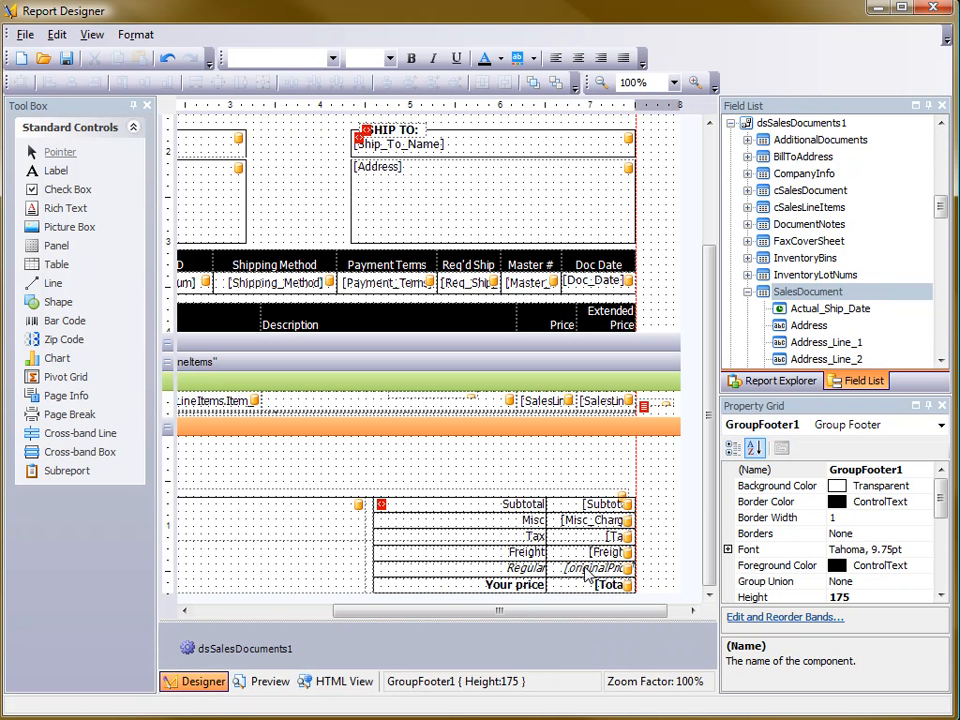
# Set the Regular cell's format string to Currency $0.00.
pyautogui.click(596, 568)
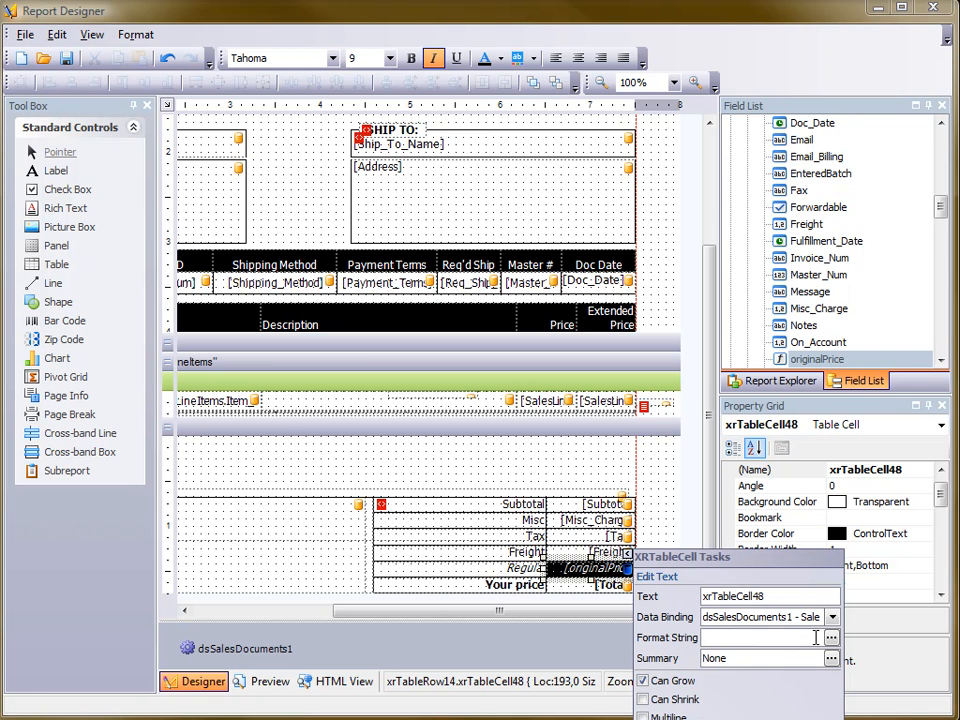
pyautogui.click(832, 636)
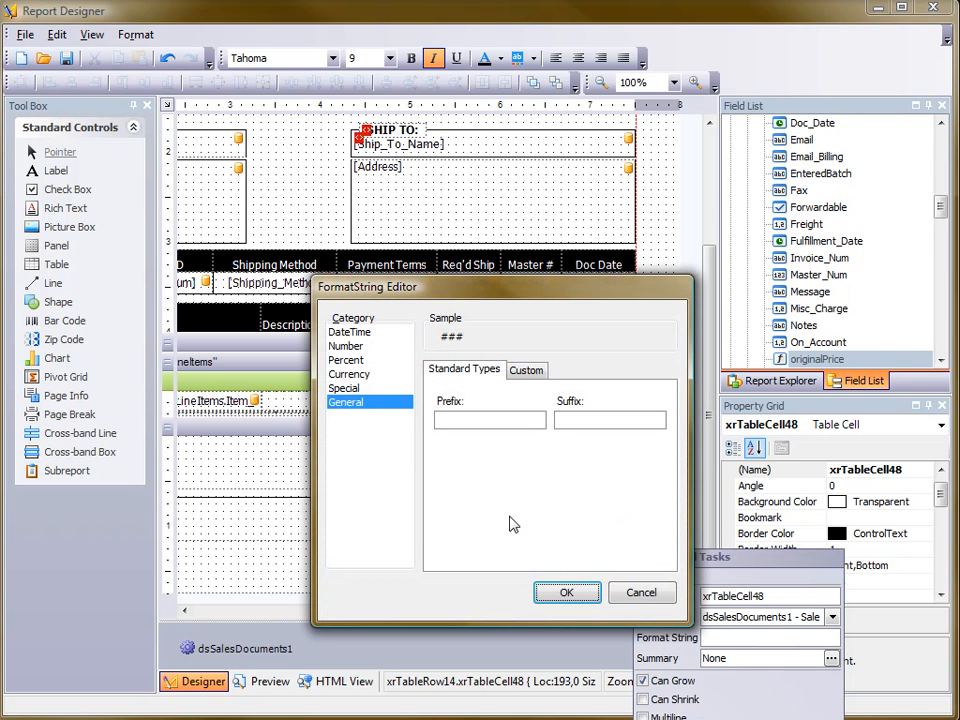
pyautogui.click(346, 344)
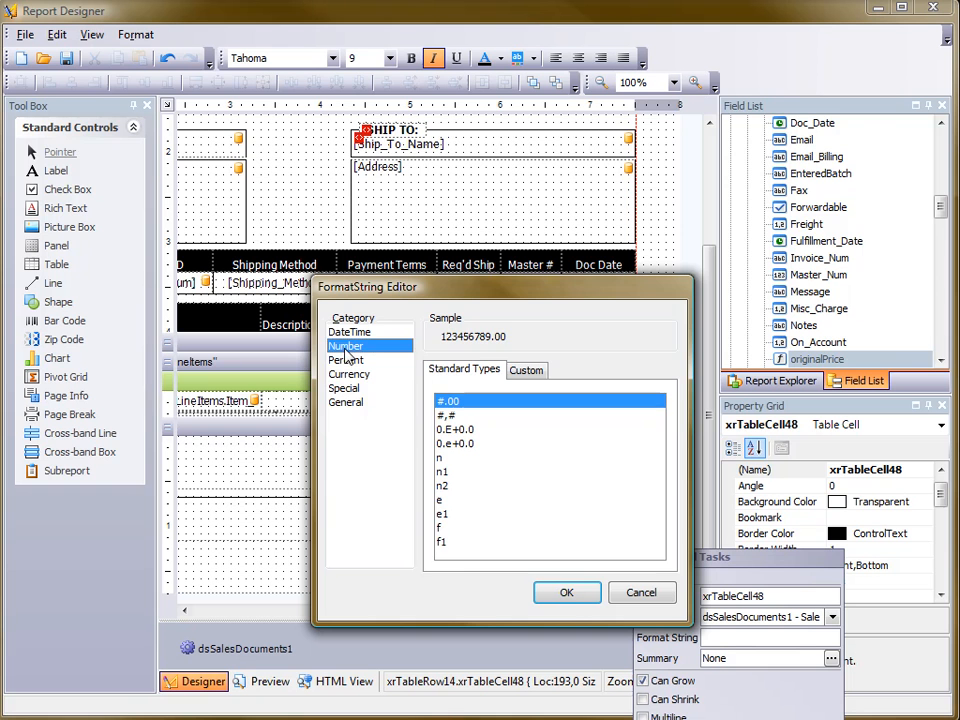
pyautogui.click(348, 374)
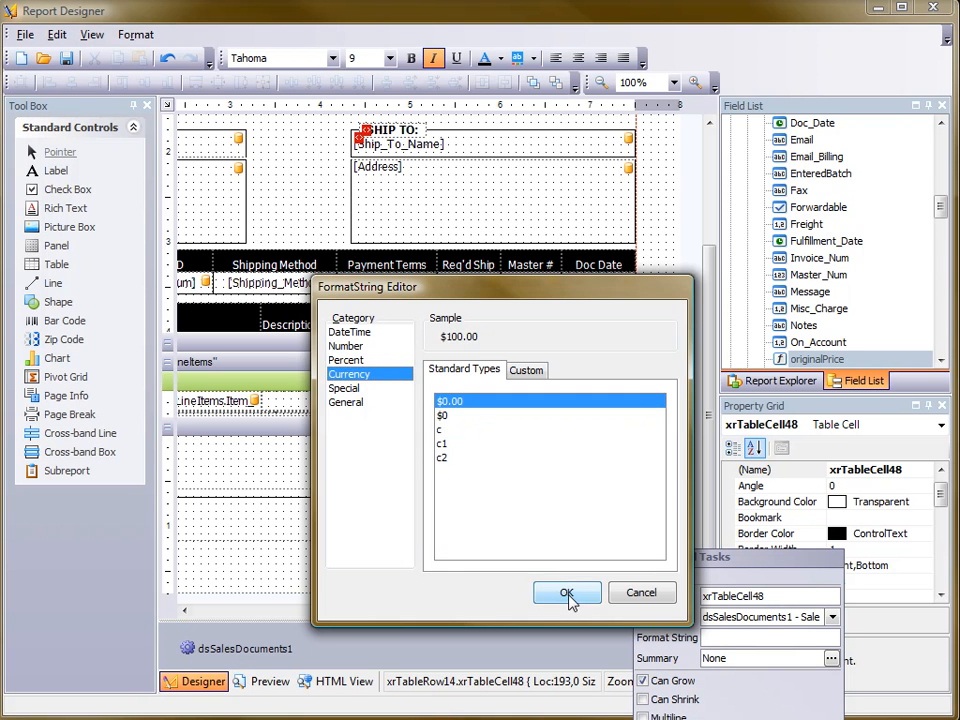
pyautogui.click(568, 592)
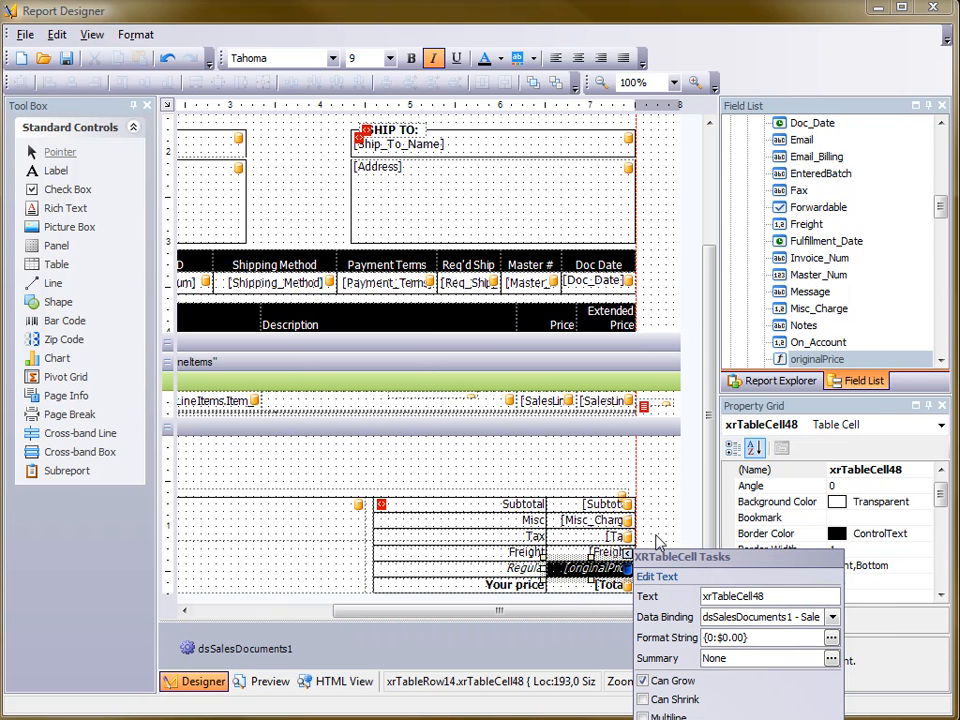
pyautogui.click(268, 680)
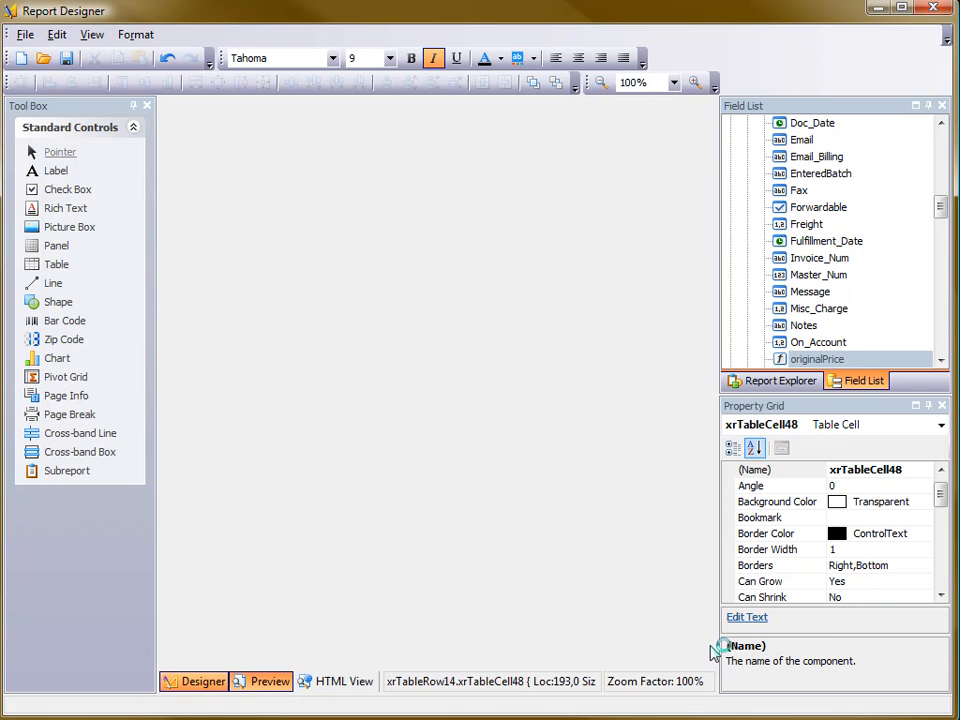
# Preview the report, where Regular now reads $106.16 above the $94.16 total.
pyautogui.click(268, 680)
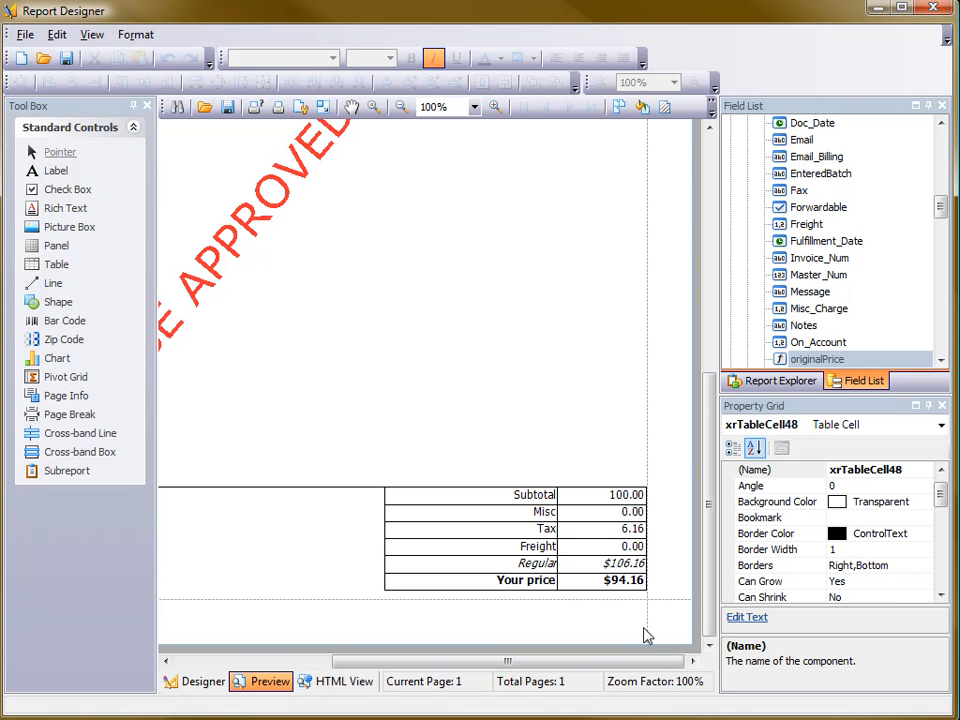
pyautogui.moveTo(164, 228)
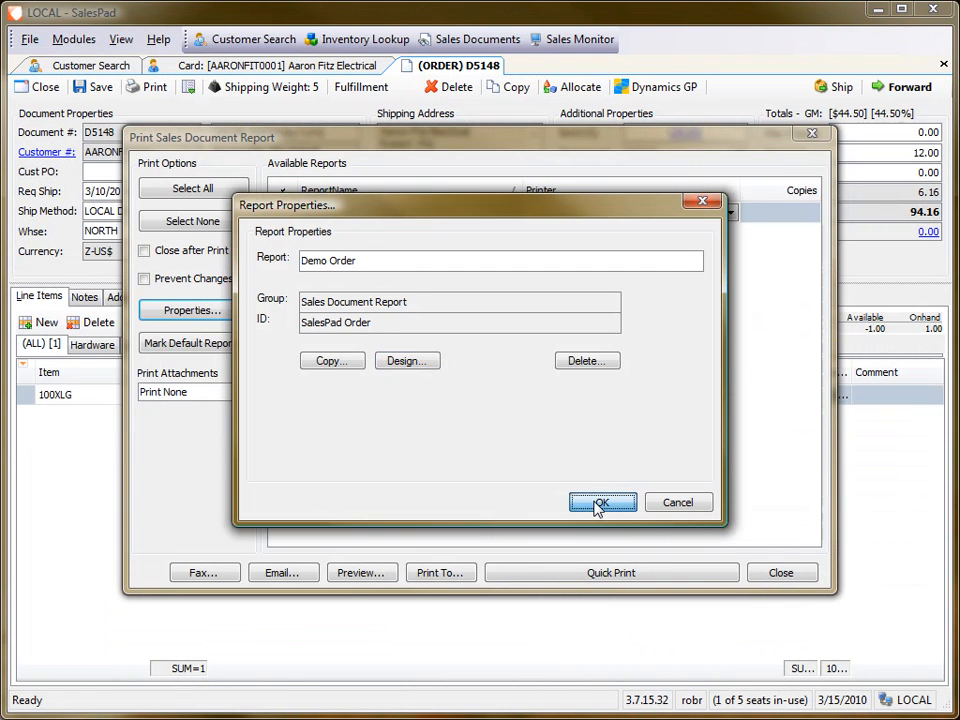
# Preview the Demo Order report for order DS148, showing Regular at $106.16 above the $94.16 price.
pyautogui.click(600, 502)
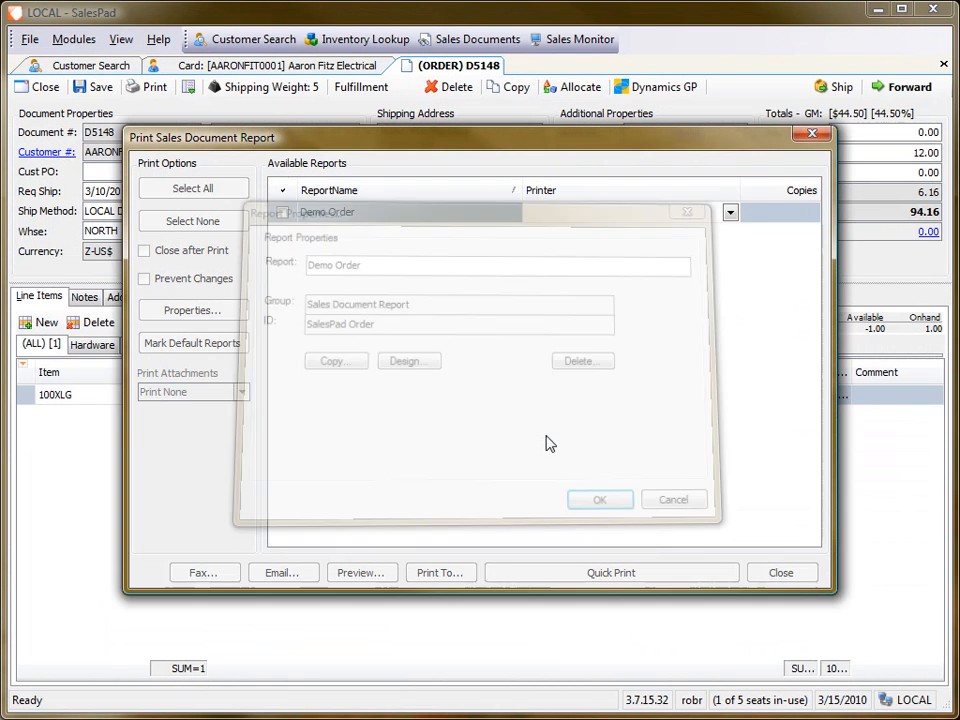
pyautogui.click(284, 212)
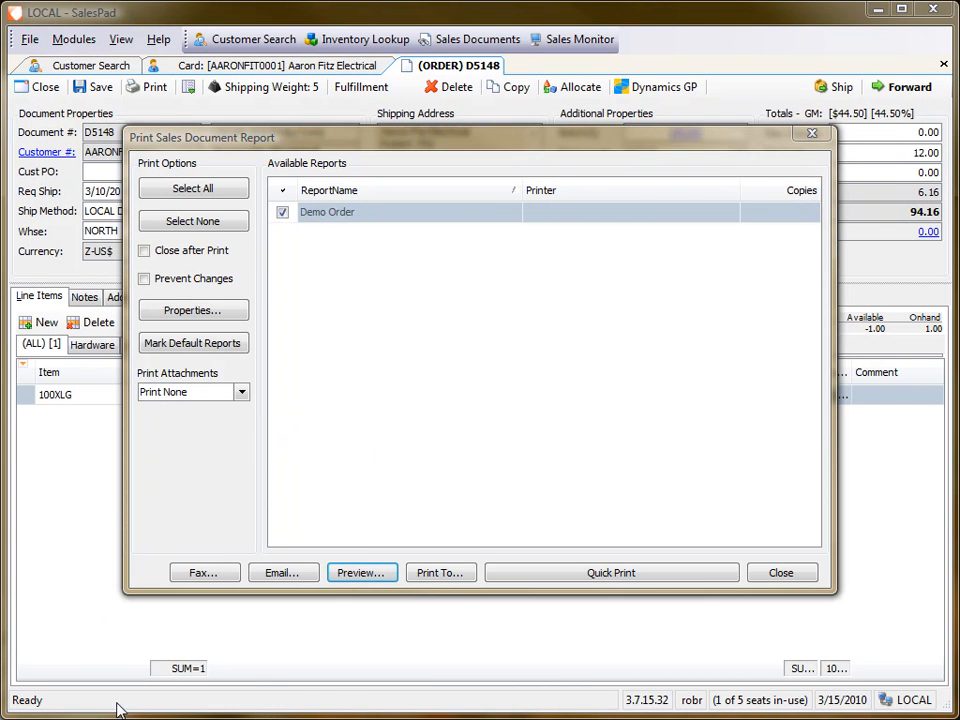
pyautogui.click(360, 572)
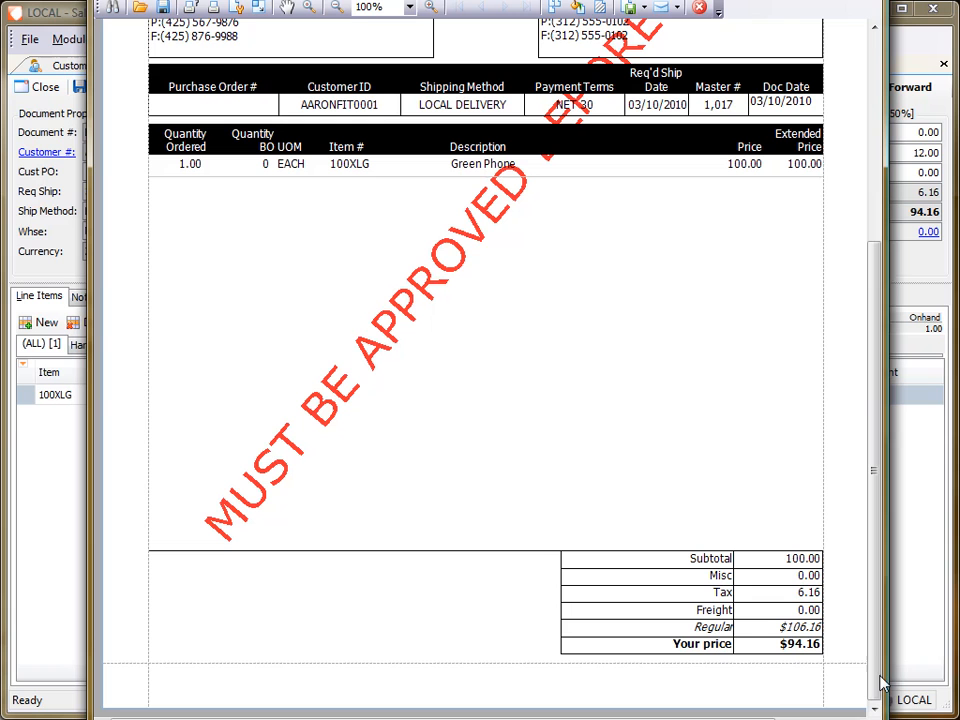